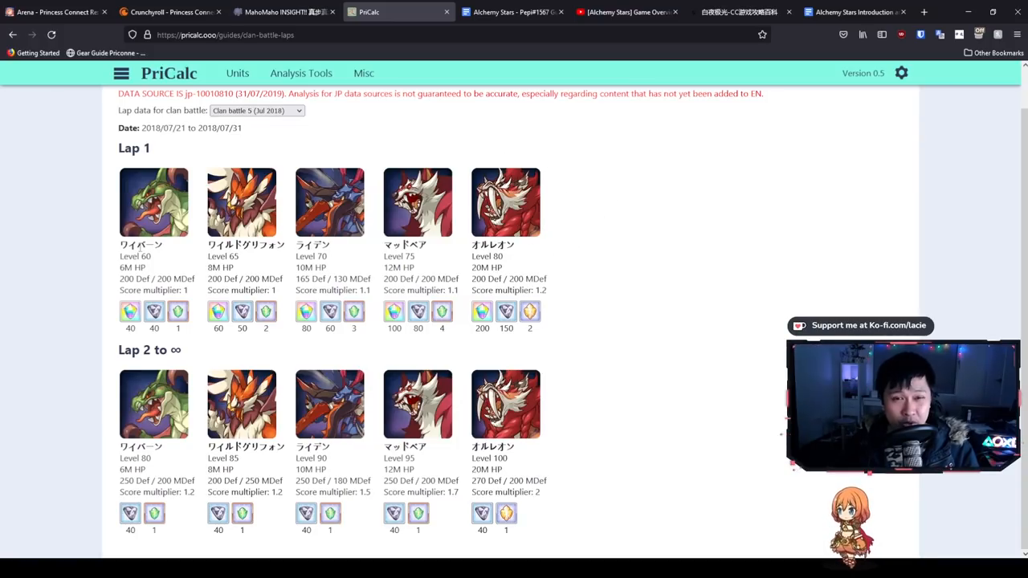
mouse_move(248, 255)
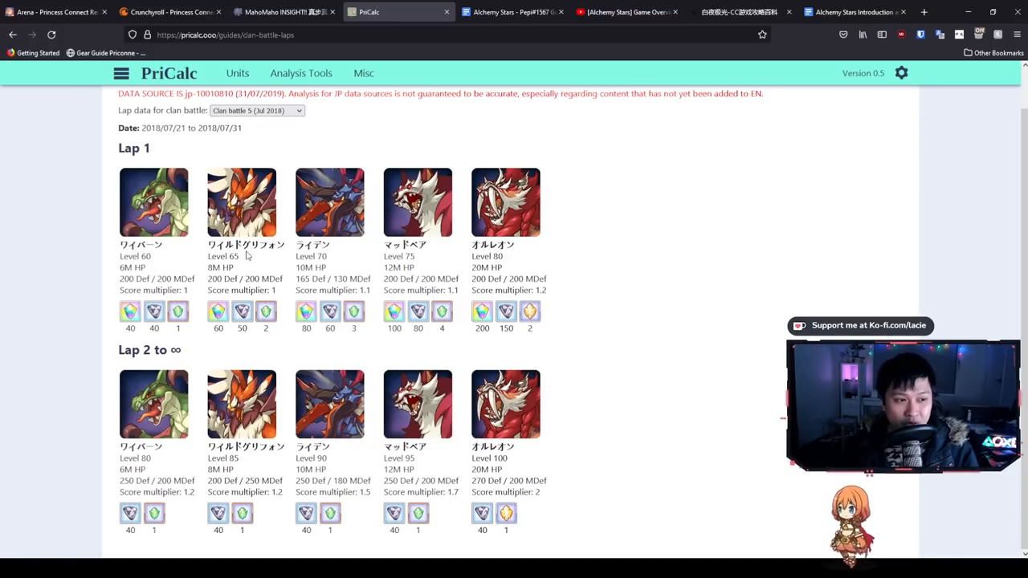
mouse_move(285, 276)
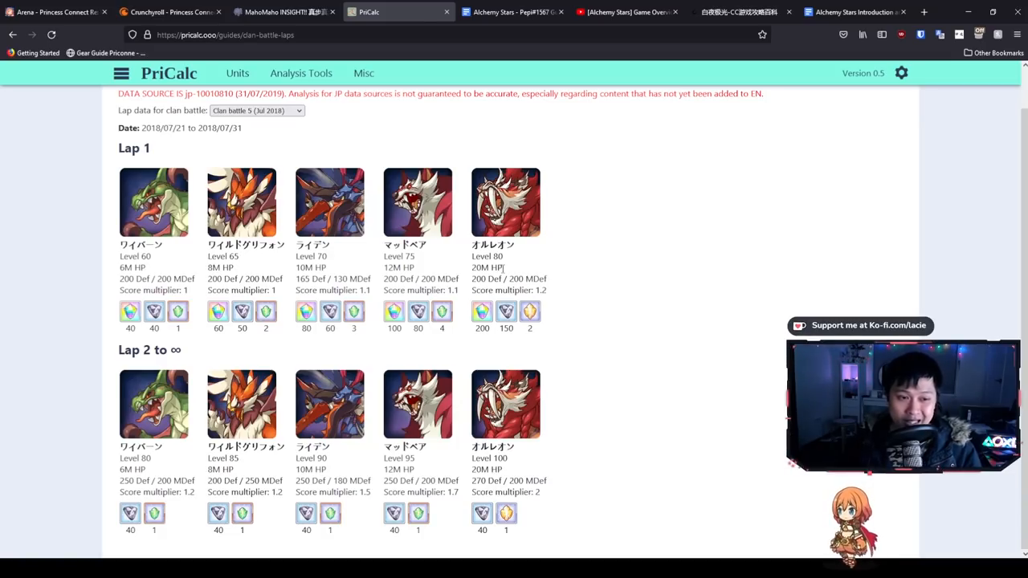
mouse_move(26, 273)
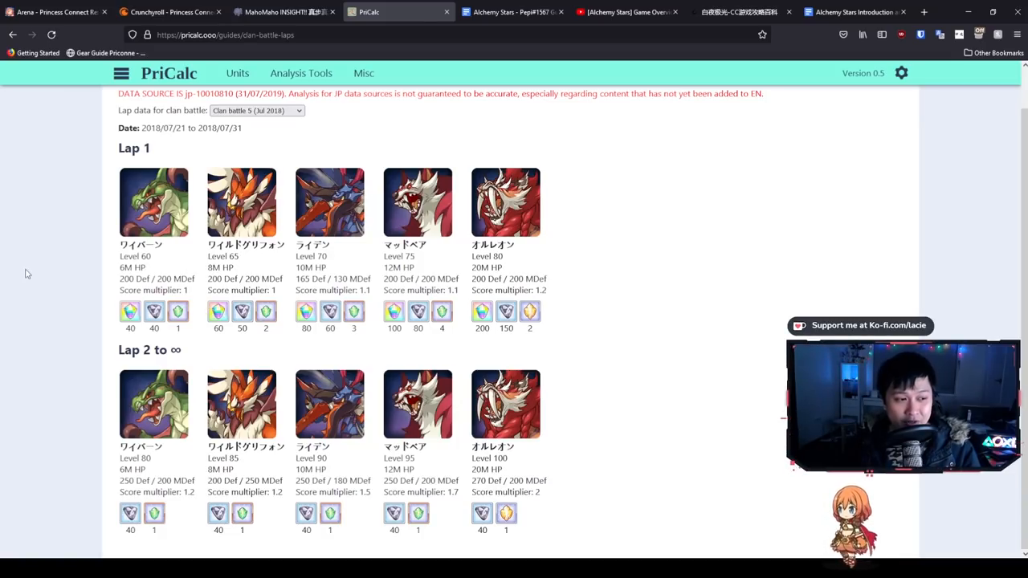
mouse_move(94, 267)
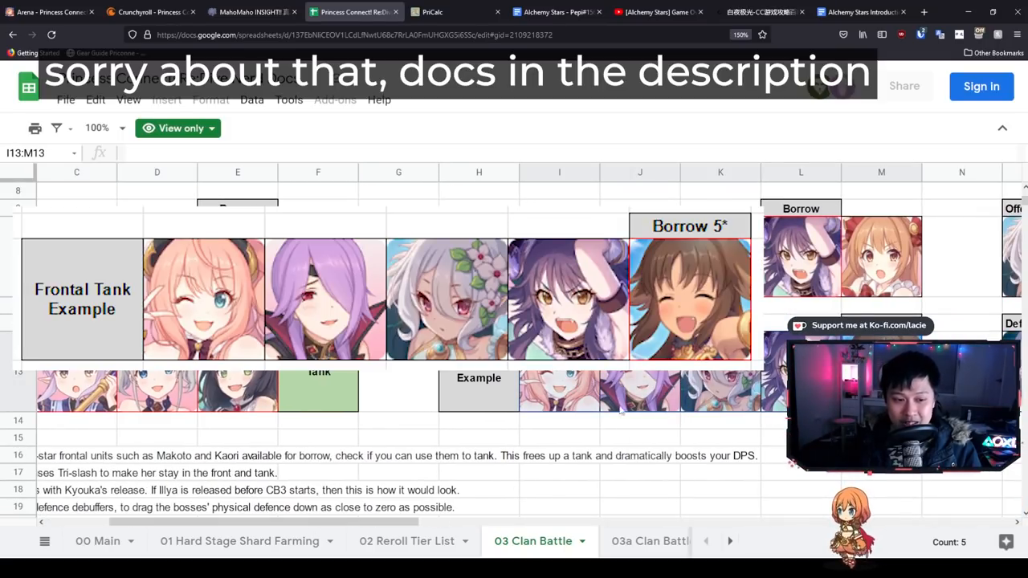
- Select the first Frontal Tank Example unit, then return to PriCalc's boss lap stats
click(559, 391)
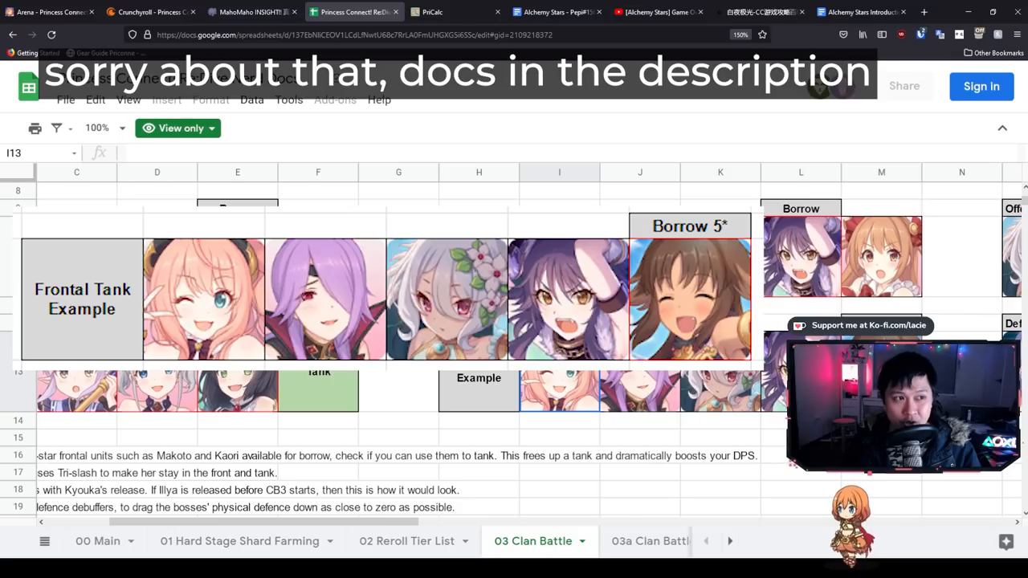
click(434, 12)
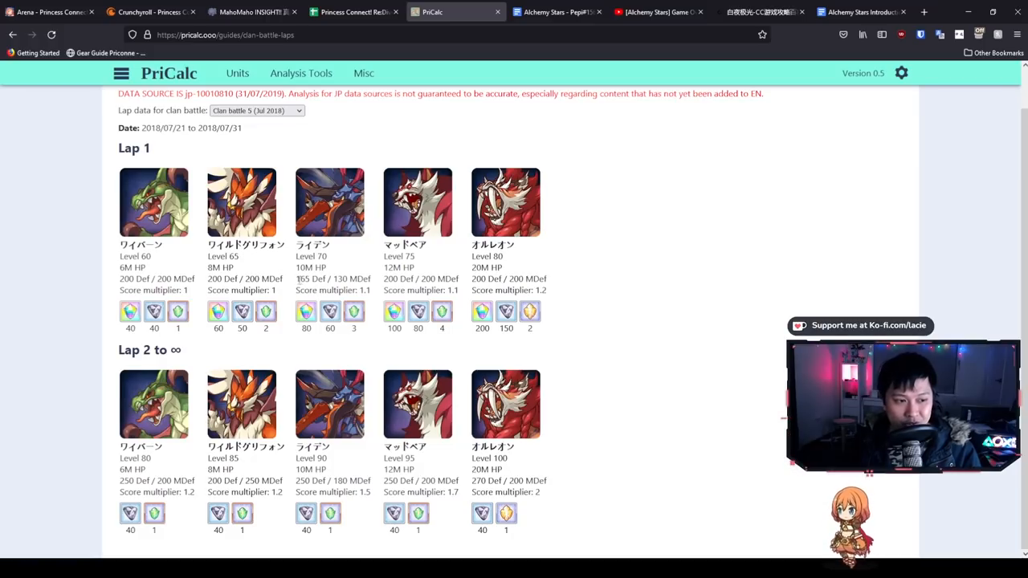
double_click(311, 279)
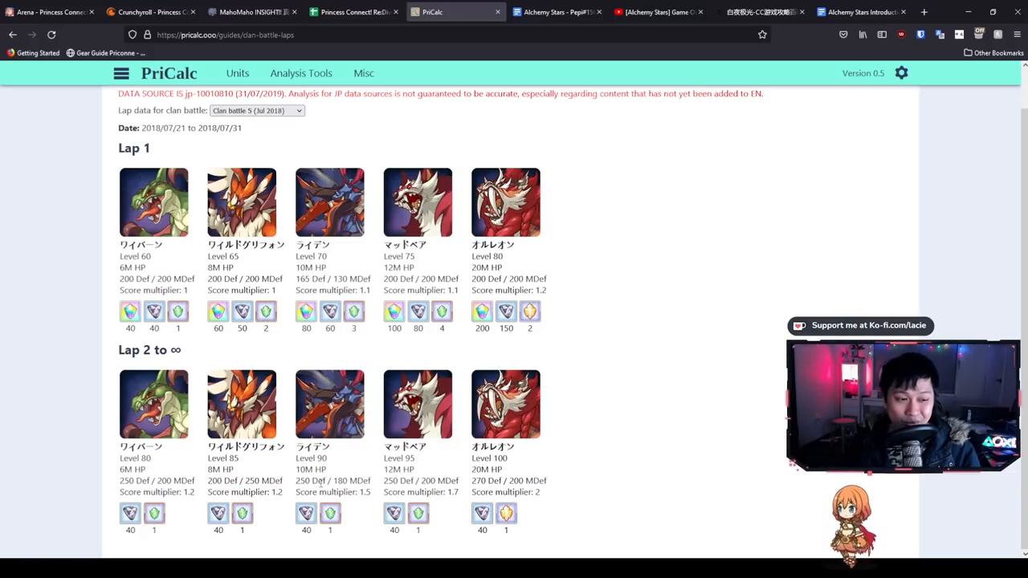
double_click(340, 279)
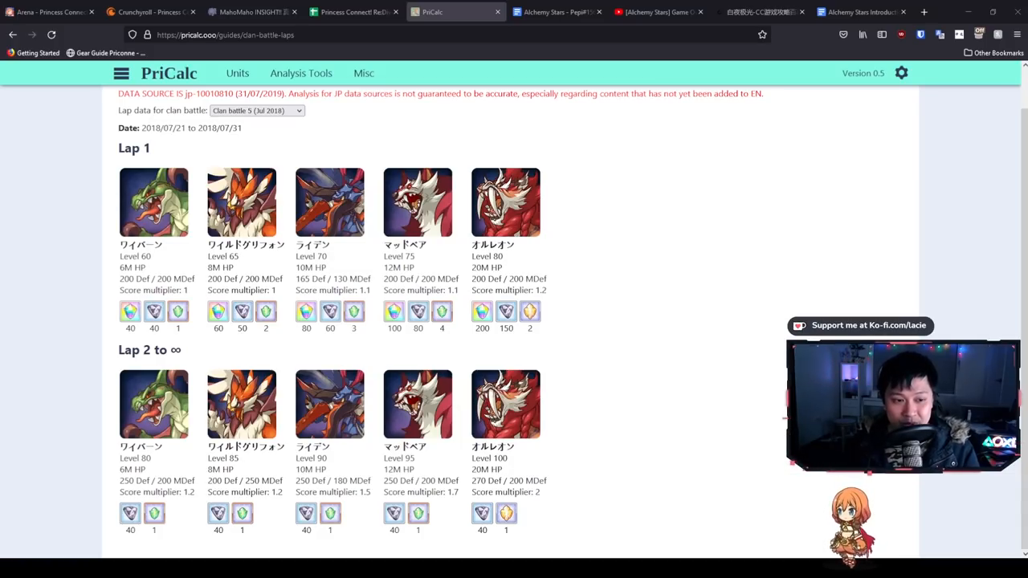
- Scroll the Nerd Docs 03 Clan Battle sheet to the Tank, Physical DPS and P. Def Down tables
click(353, 11)
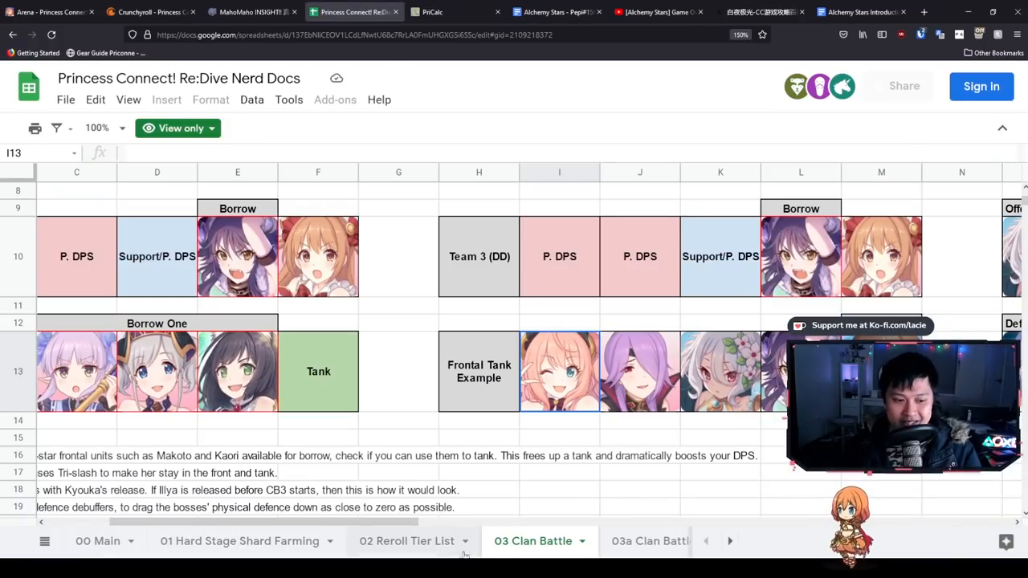
scroll(right, 3)
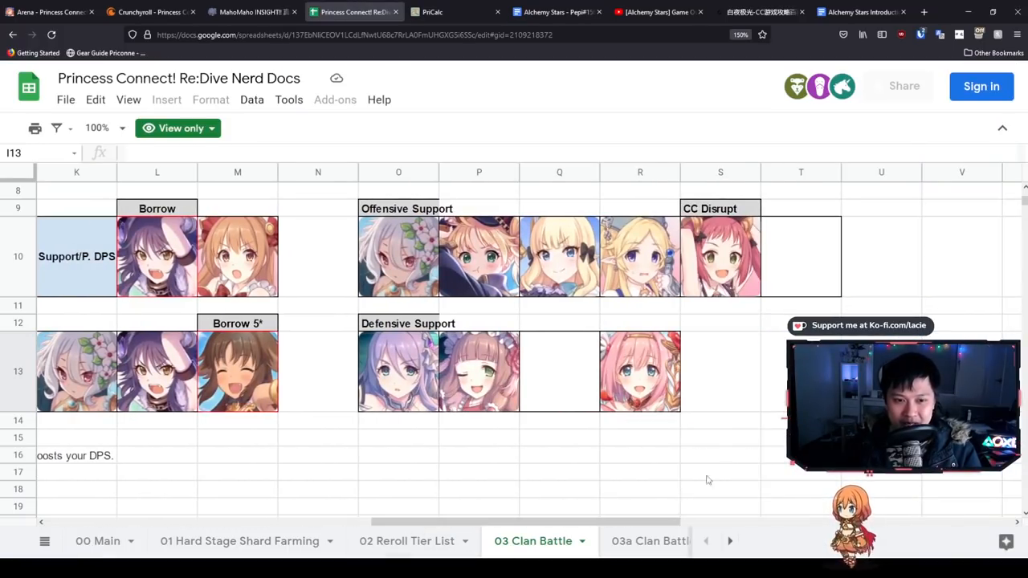
scroll(up, 3)
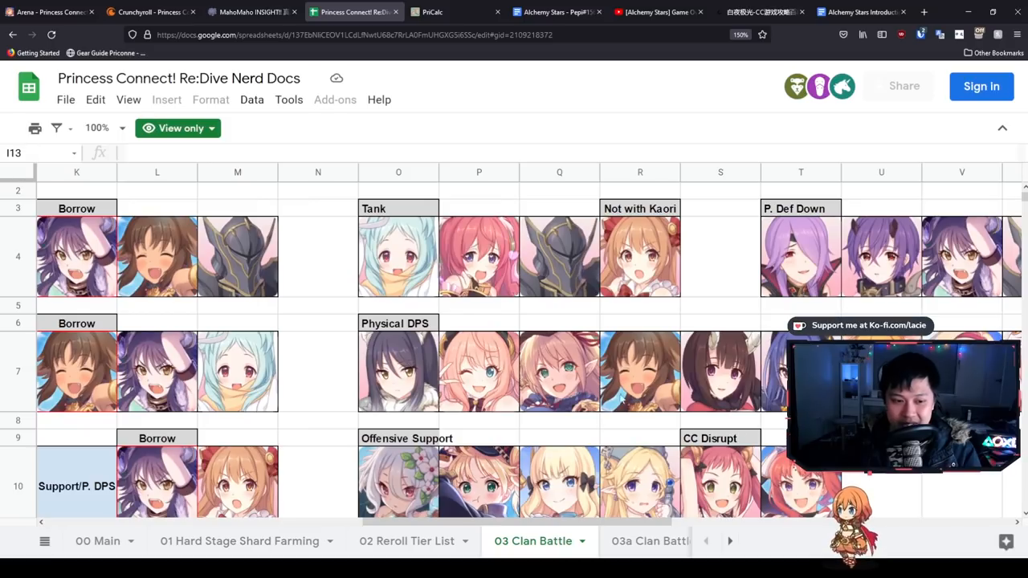
scroll(right, 3)
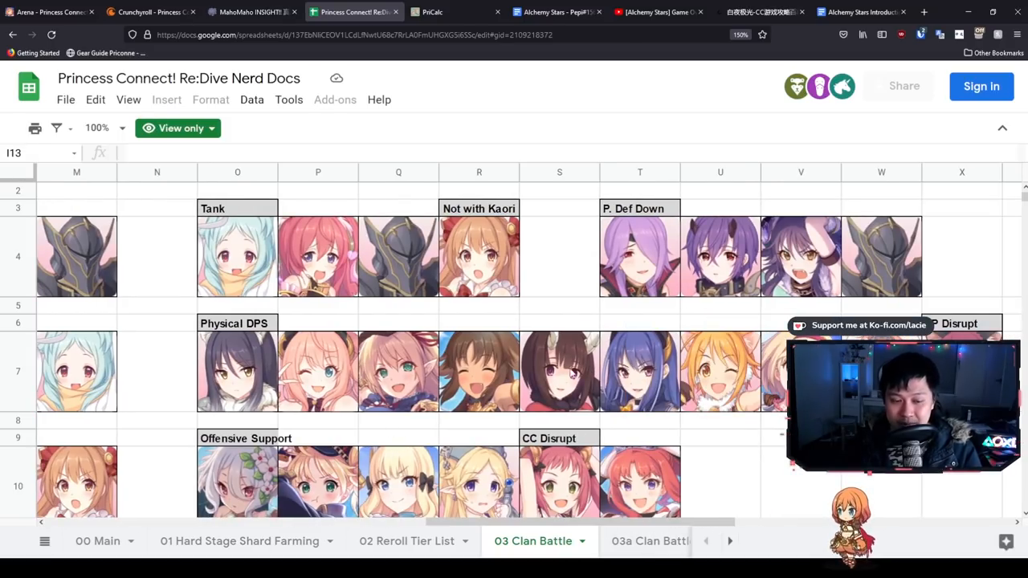
click(559, 371)
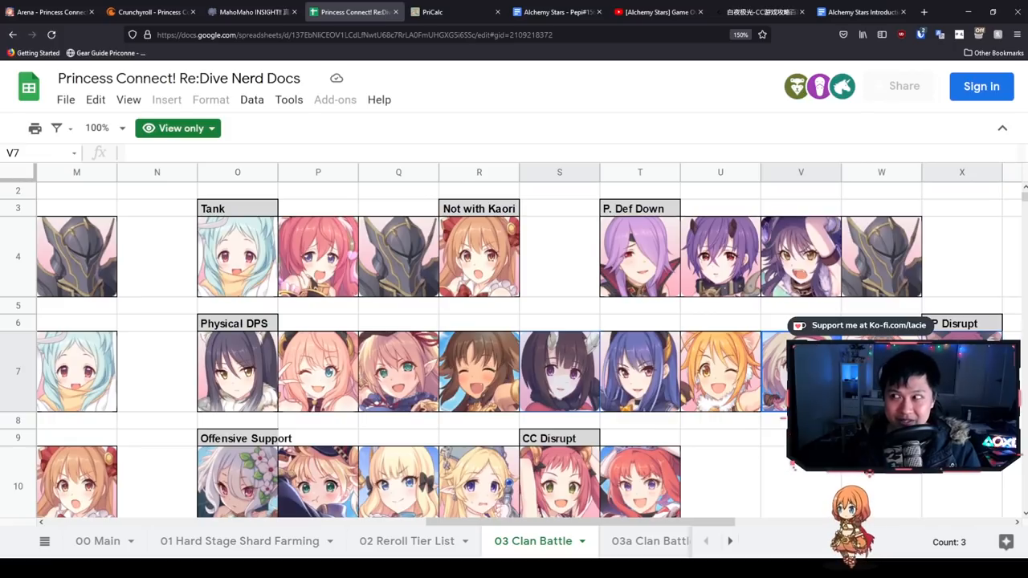
- Check PriCalc's boss lap stats, then open the MahoMaho Insight stage page
click(432, 11)
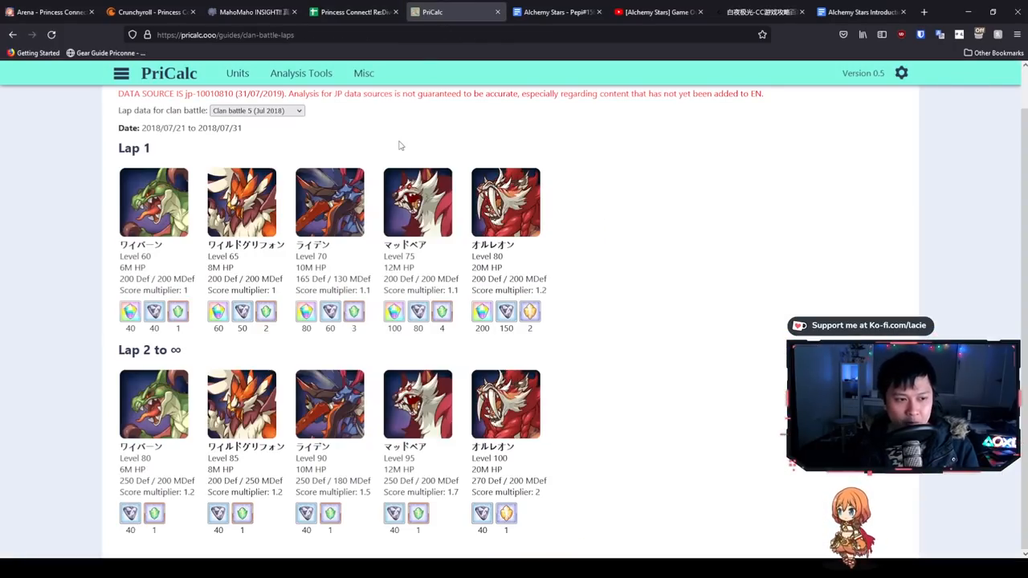
mouse_move(324, 227)
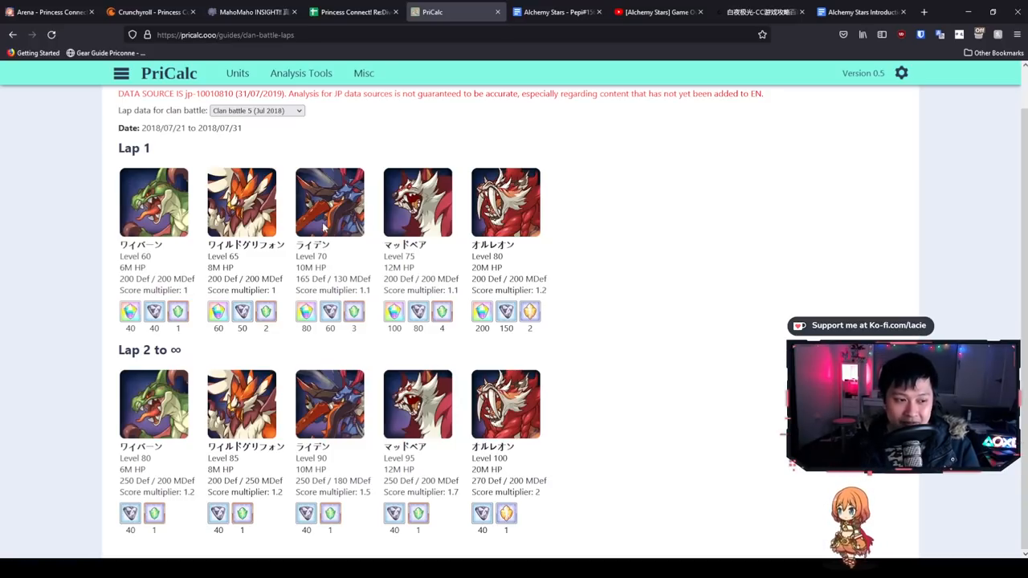
click(251, 11)
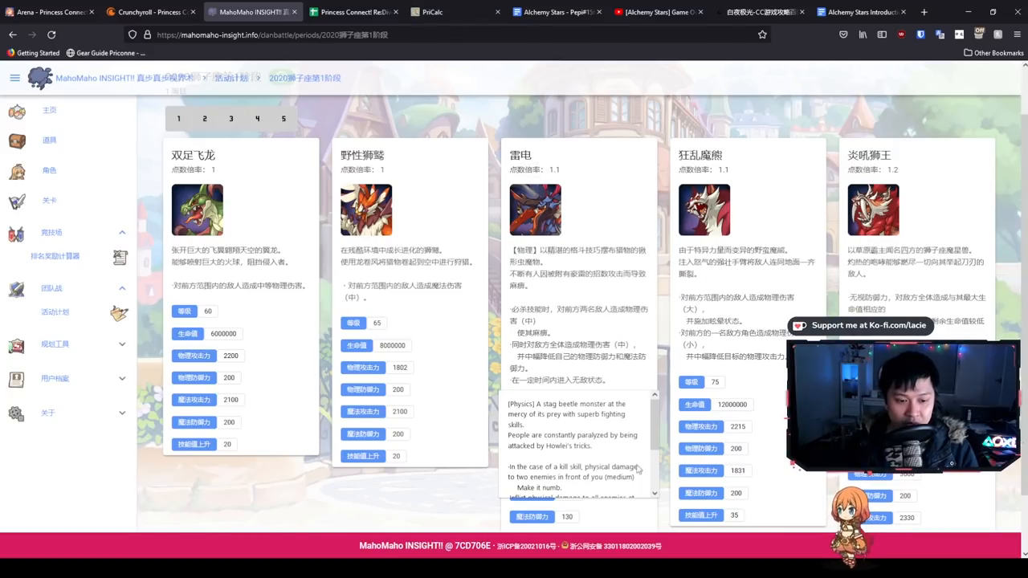
- Scroll the 雷电 translation and highlight its physical and magic defence reduction sentence
scroll(down, 3)
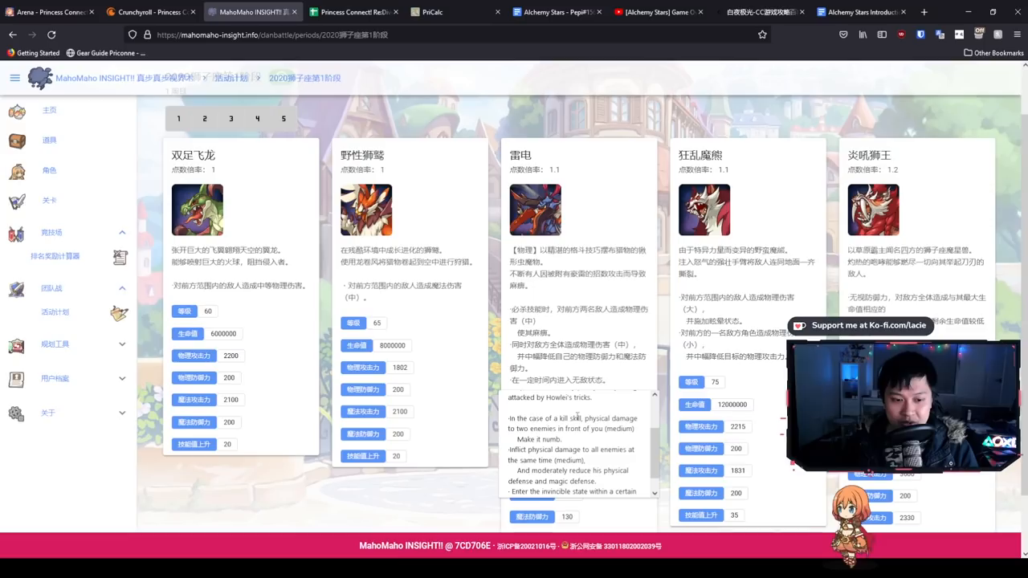
drag(586, 418, 564, 428)
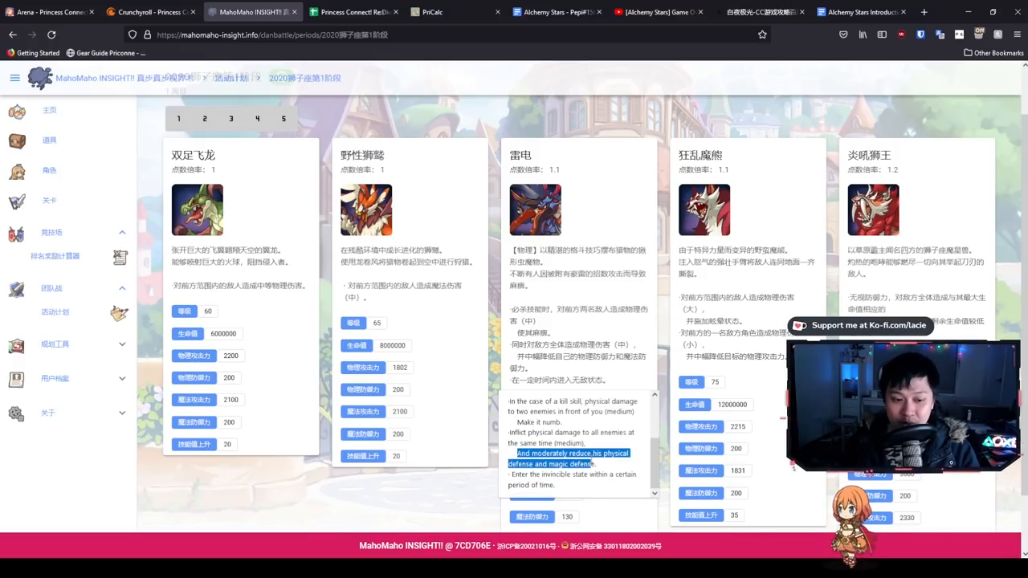
click(602, 465)
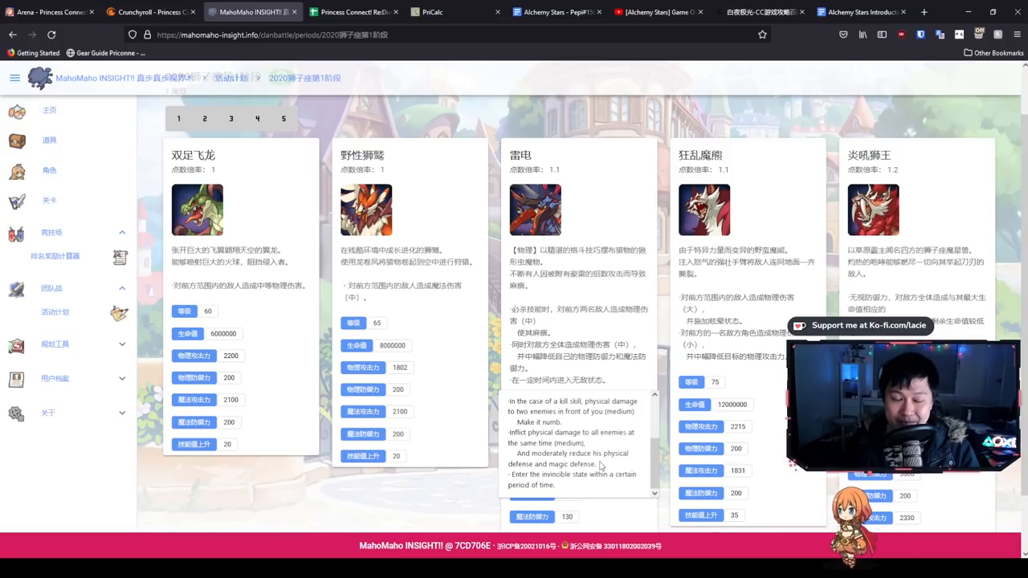
drag(520, 453, 596, 464)
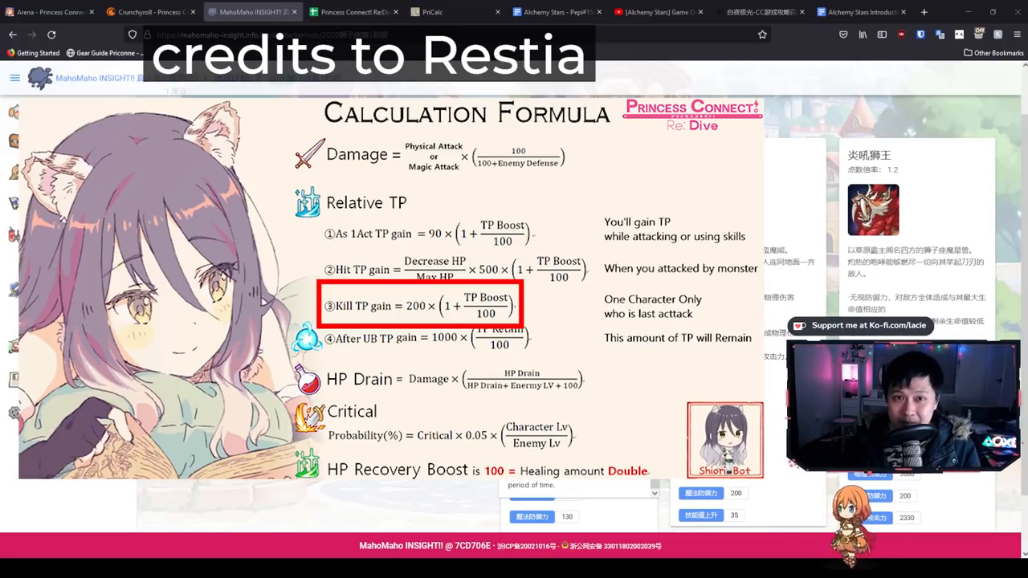
- Scroll the Nerd Docs sheet to the P. Def Down and M. Def Down groupings
click(353, 11)
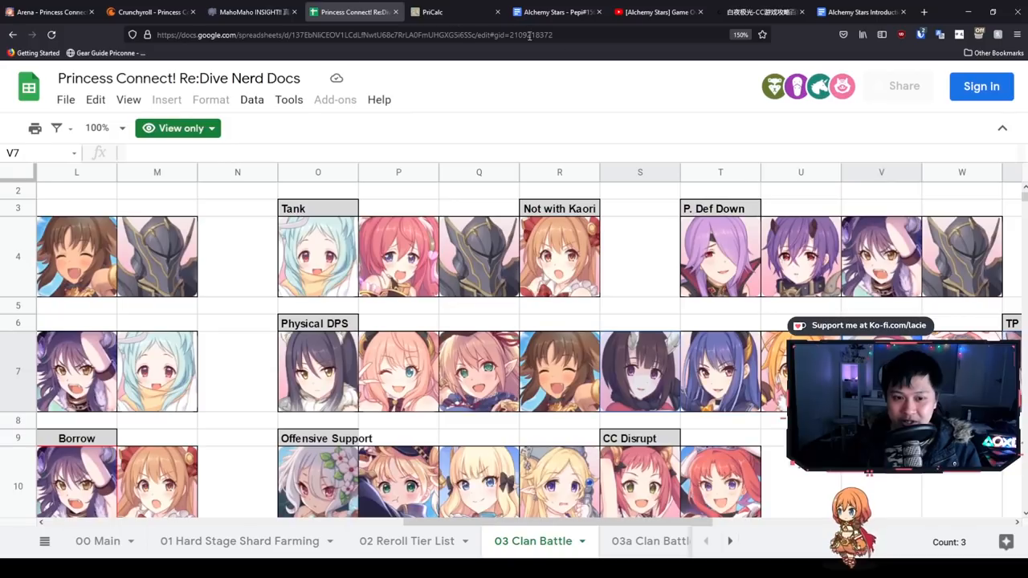
scroll(right, 3)
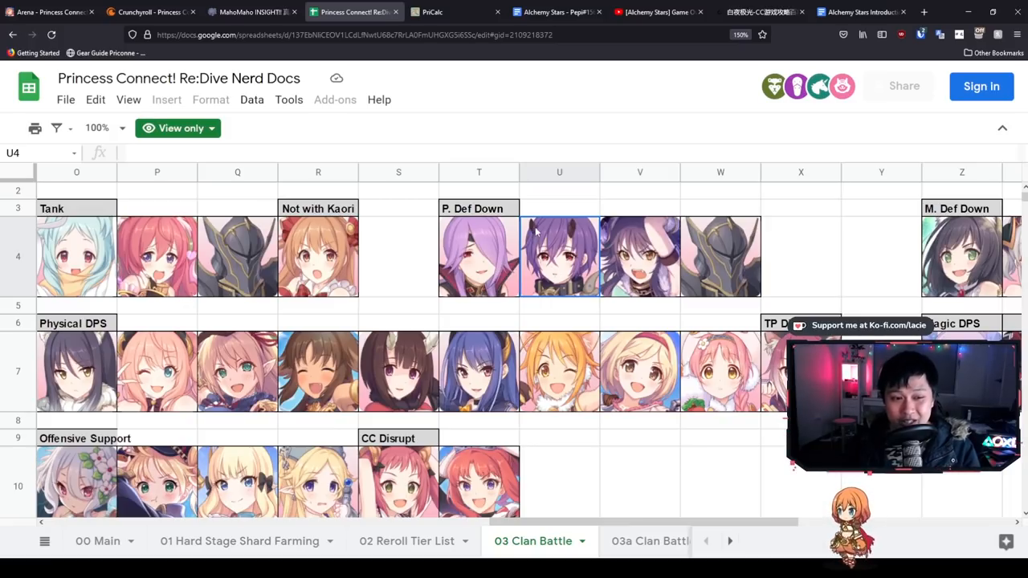
click(432, 11)
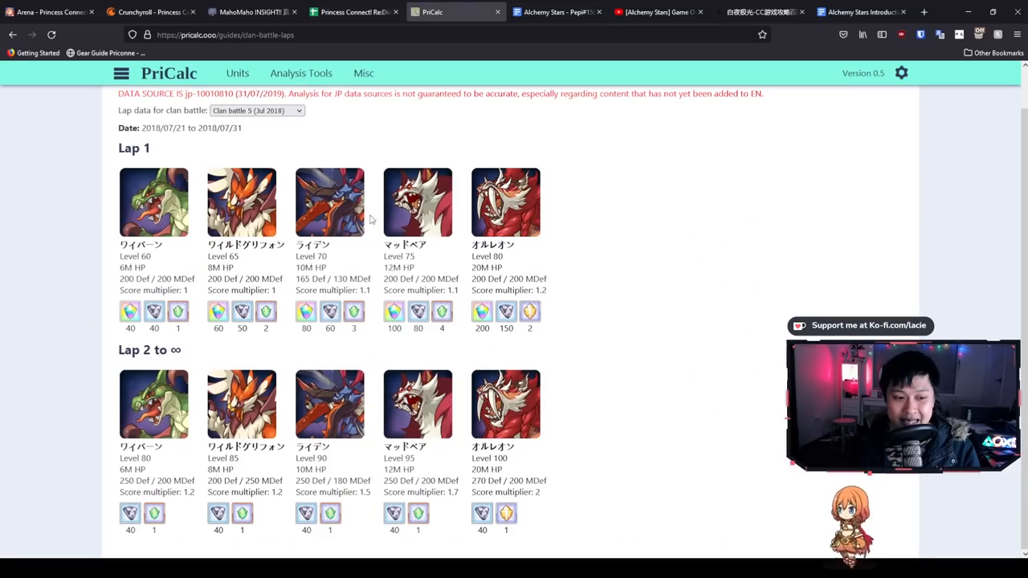
click(352, 11)
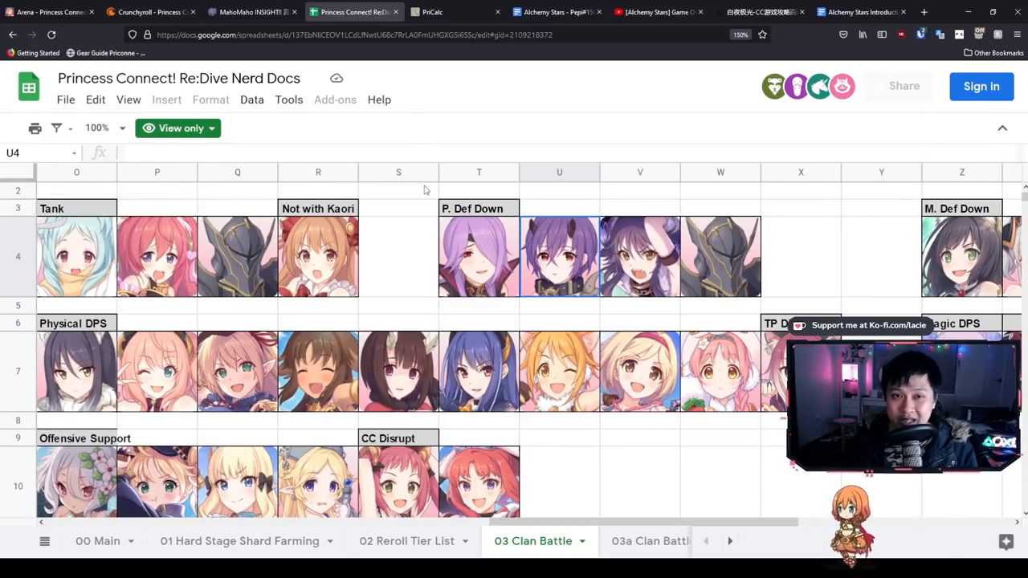
mouse_move(388, 199)
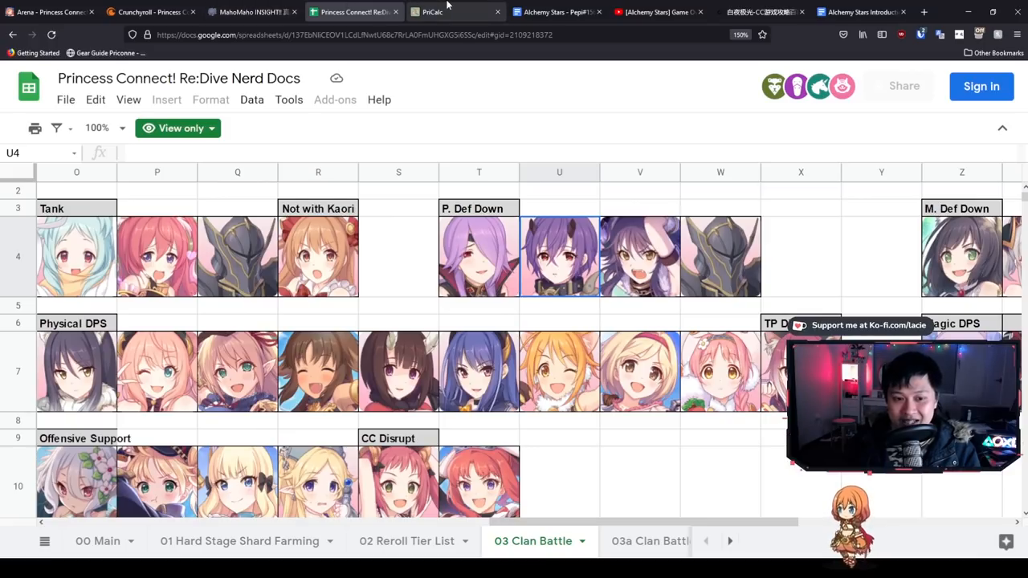
- View Summer Kokkoro's Rank 2 Nereid Spear and Rank 4 Naval Support skills on the wiki
click(456, 11)
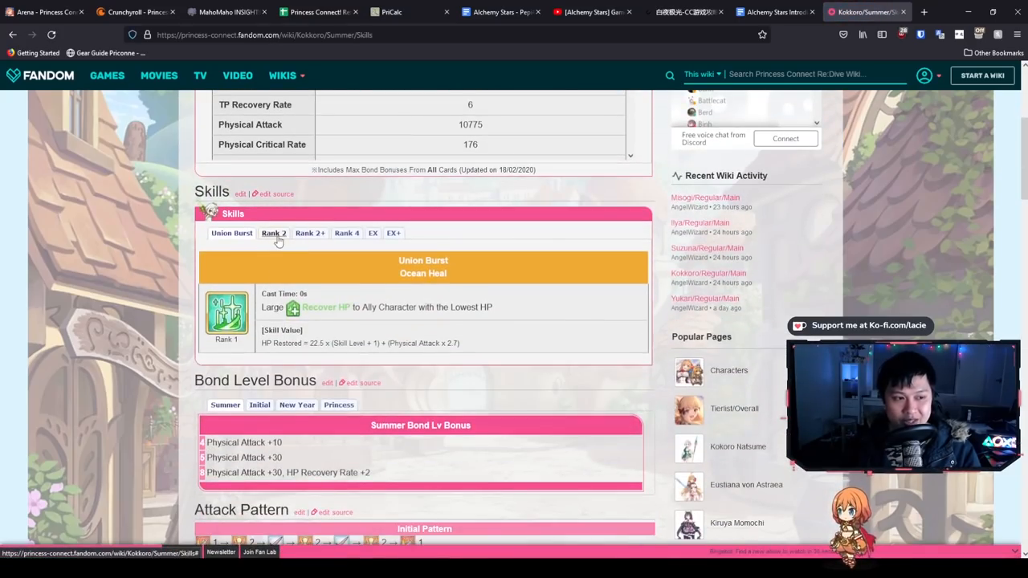
click(273, 233)
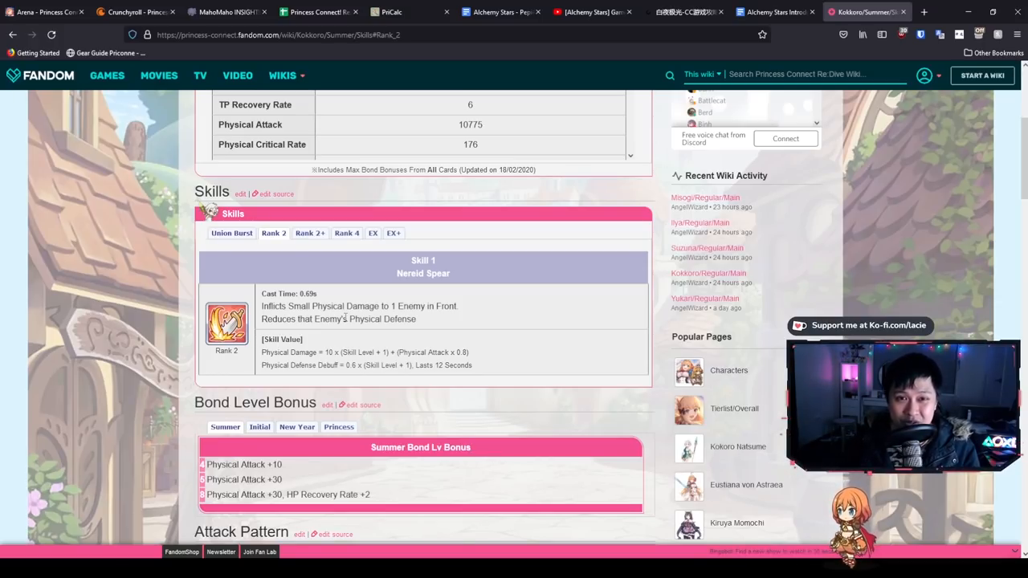
scroll(down, 3)
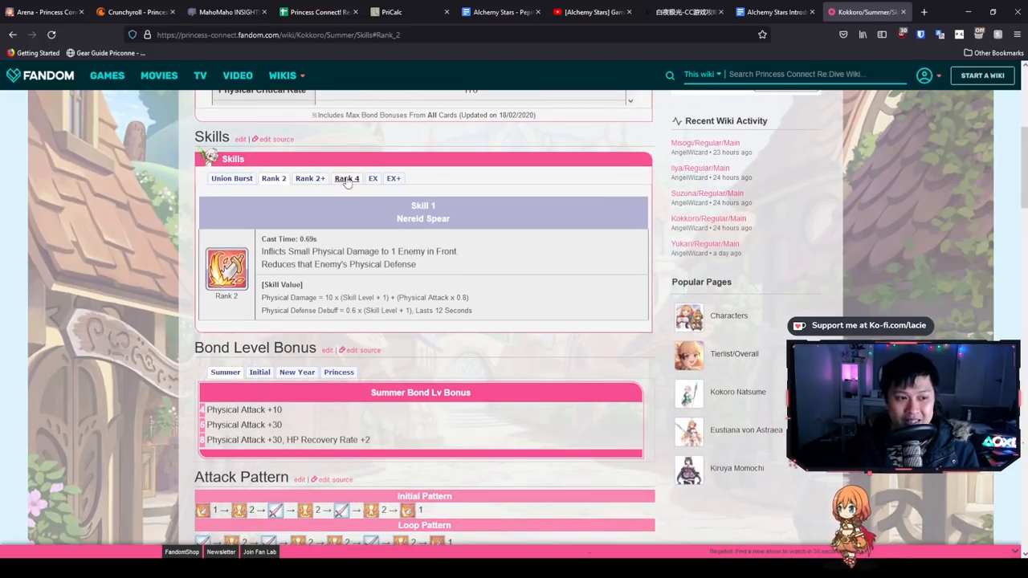
click(347, 177)
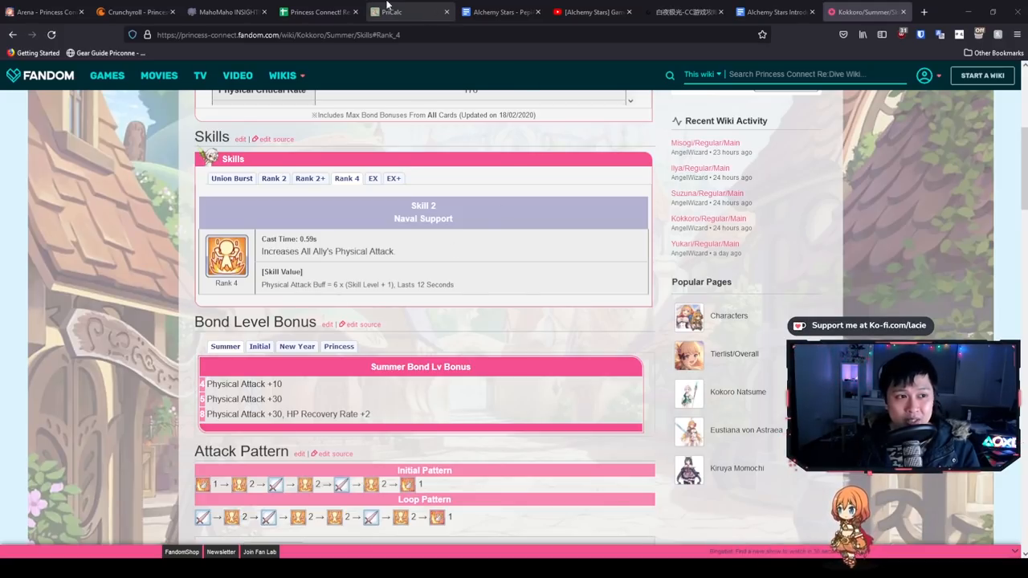
click(227, 11)
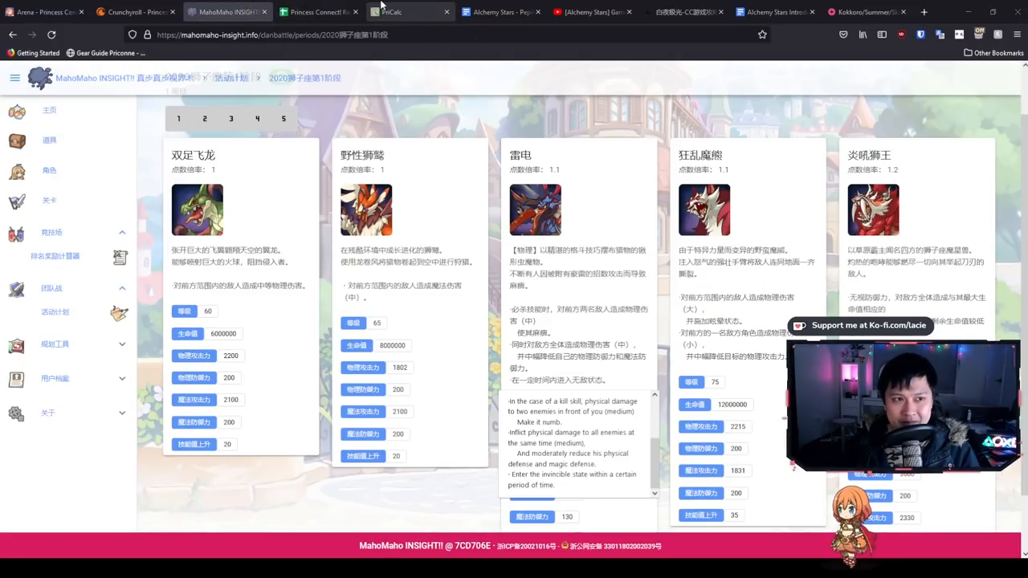
click(318, 11)
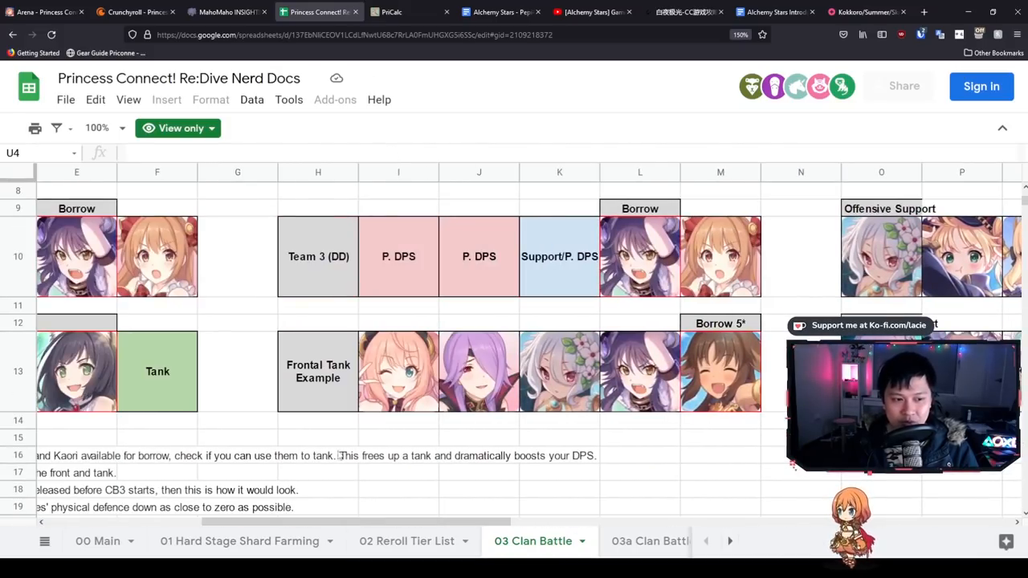
- Point out the K13 and J13 team portraits, checking Summer Kokkoro's wiki page in between
click(559, 372)
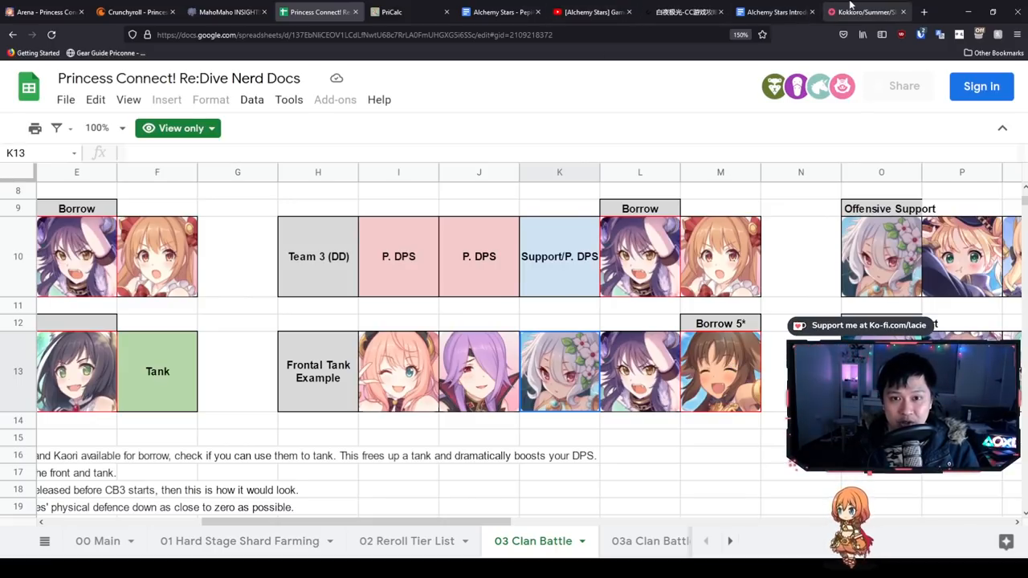
click(864, 11)
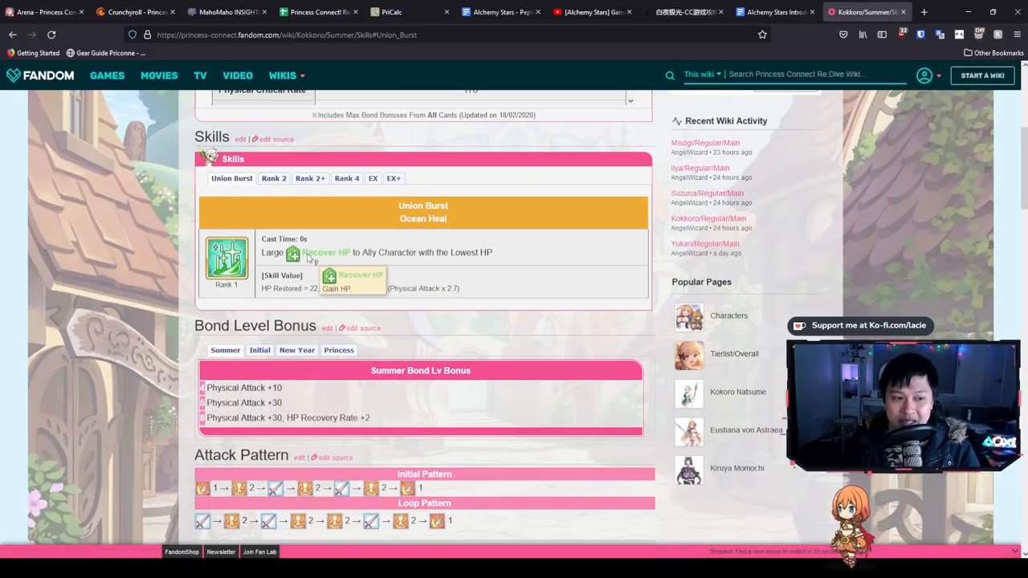
mouse_move(359, 30)
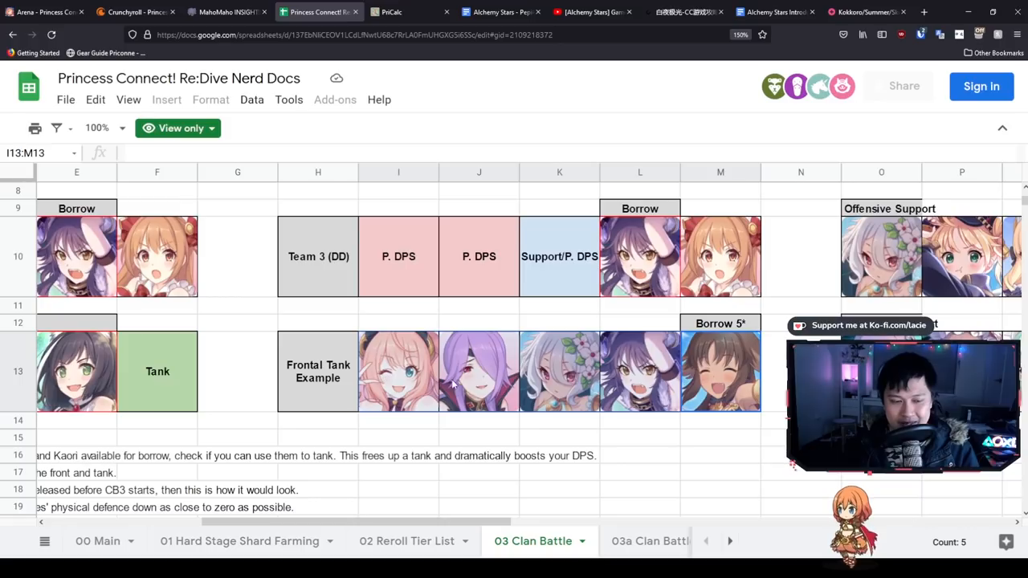
click(559, 371)
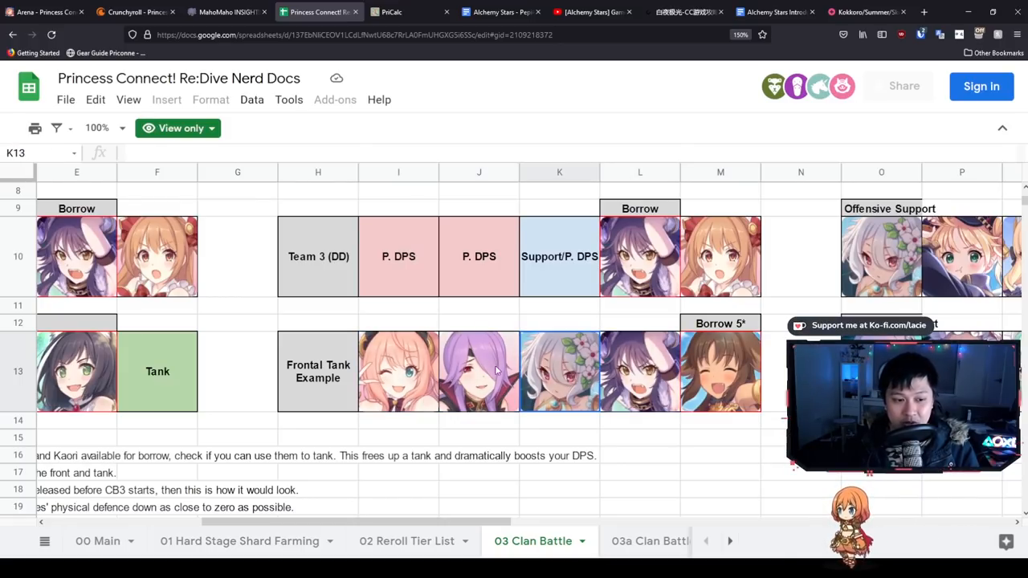
click(479, 371)
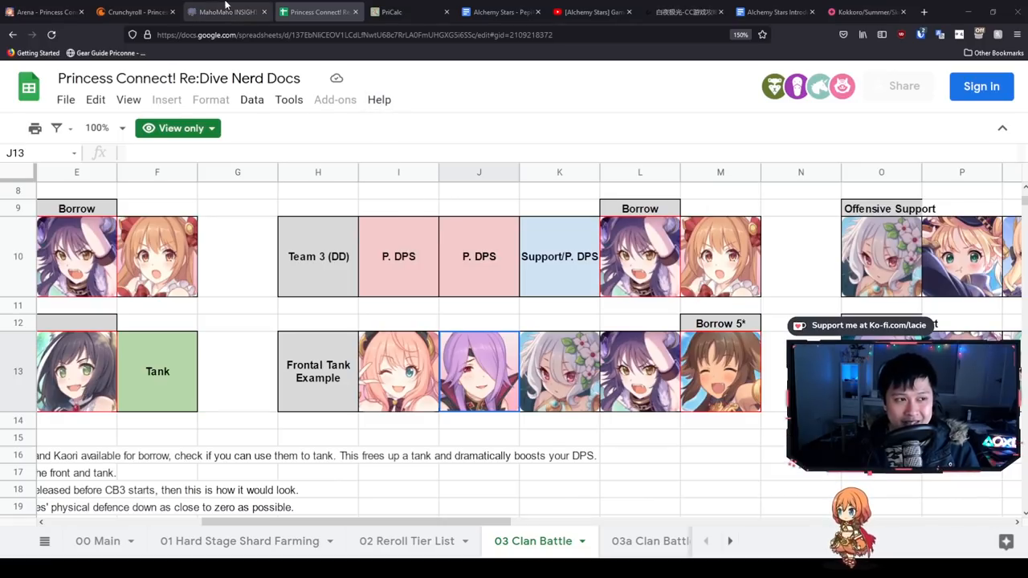
click(227, 12)
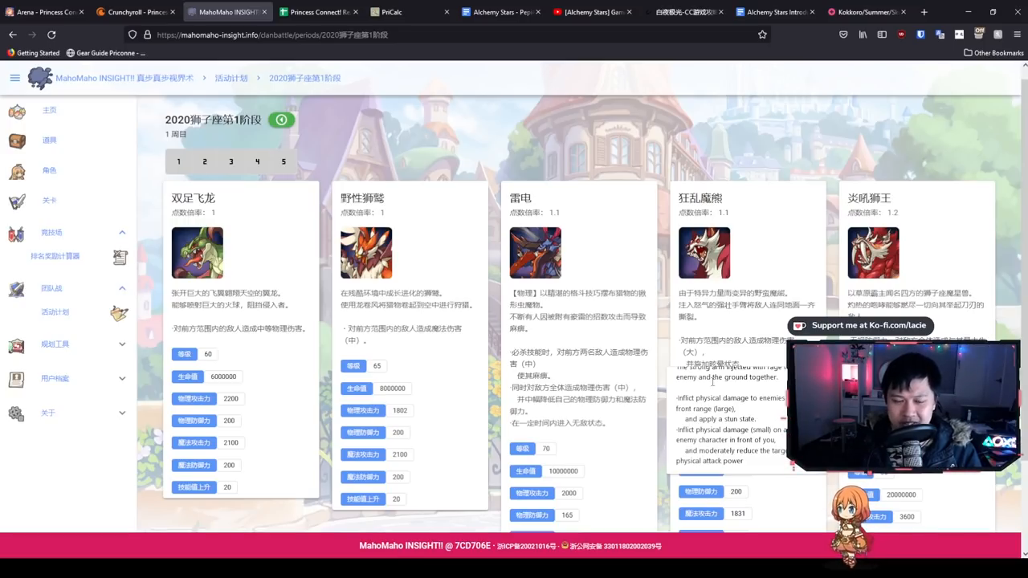
click(319, 11)
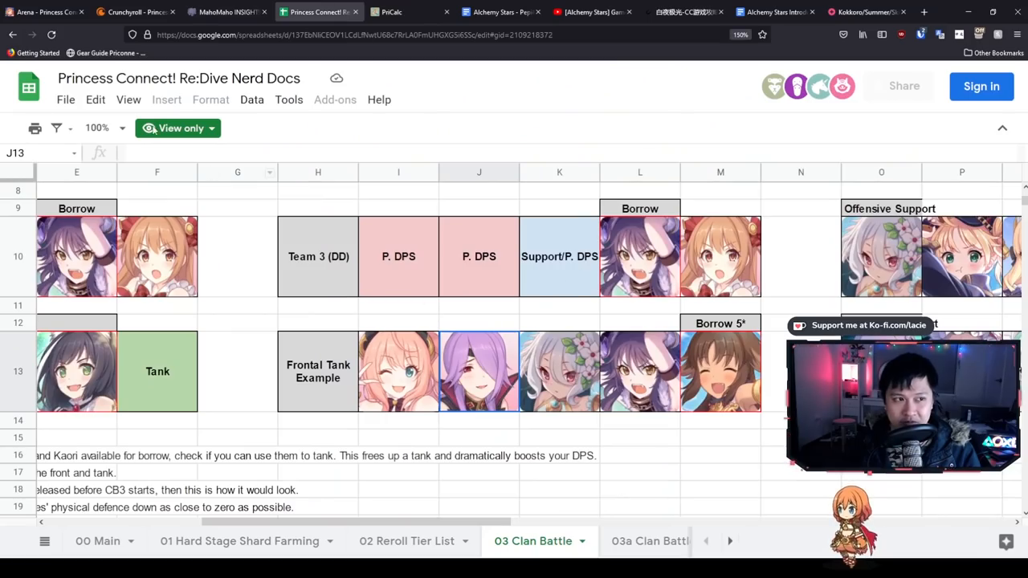
click(227, 12)
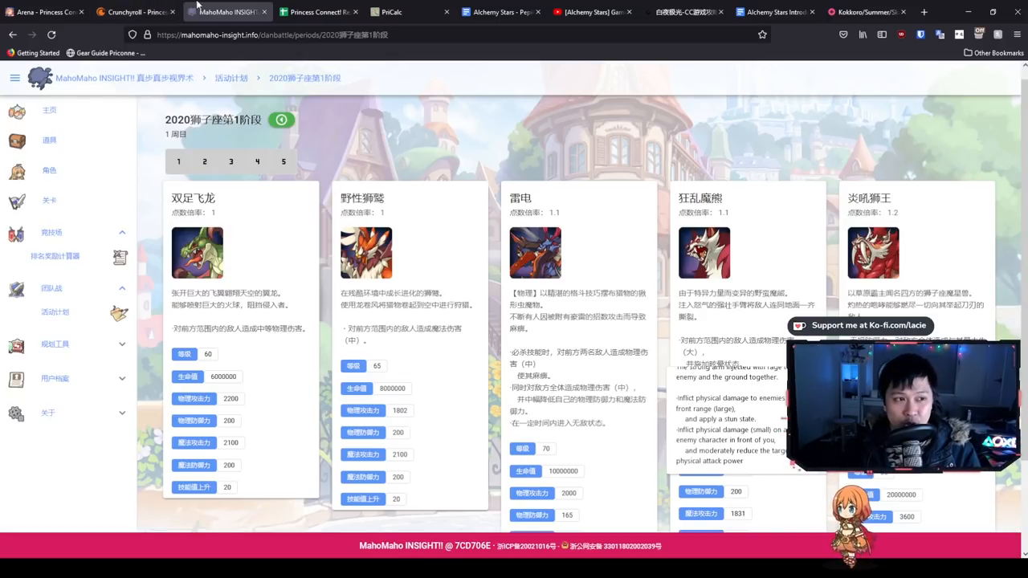
click(319, 12)
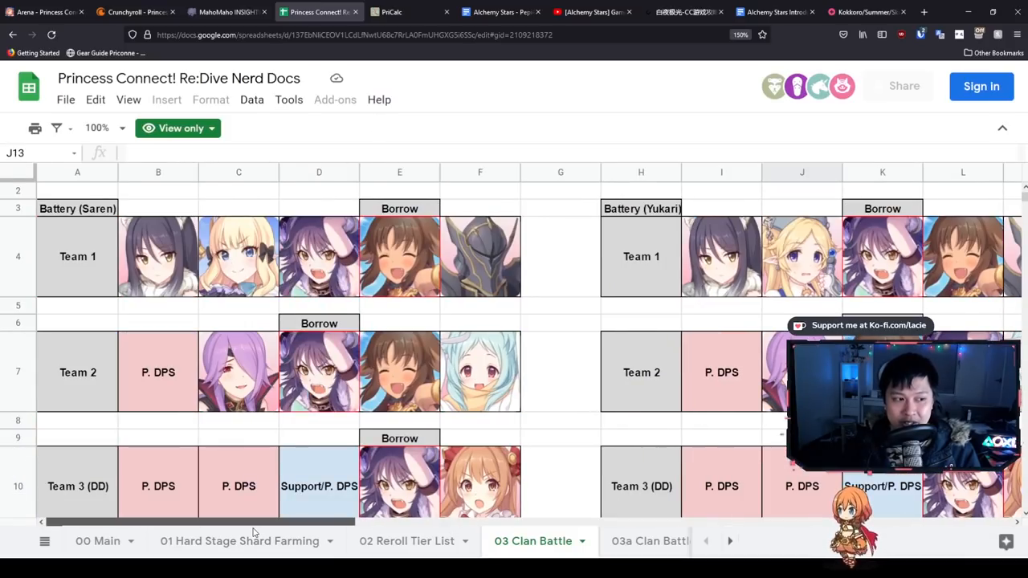
click(225, 11)
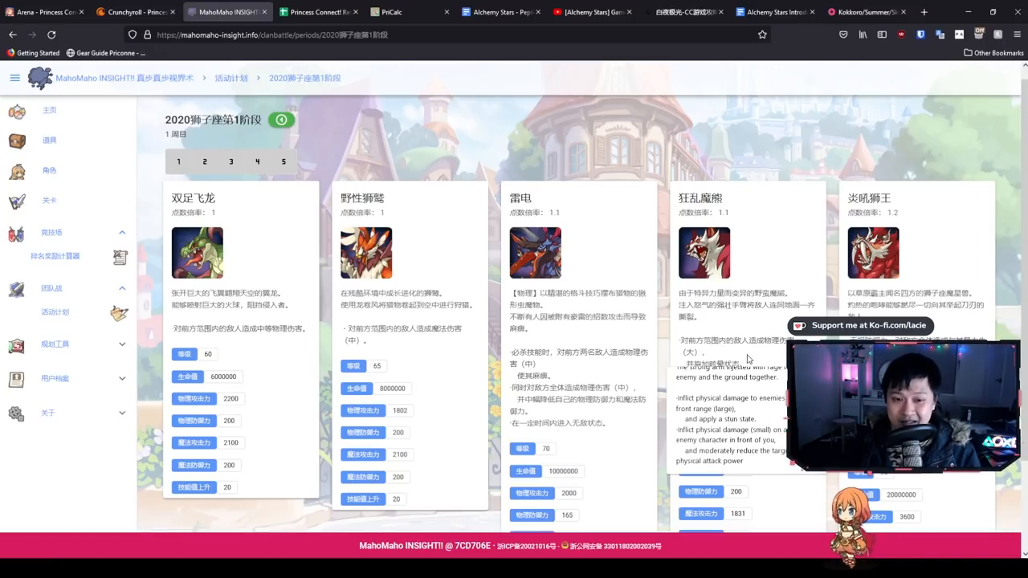
click(319, 11)
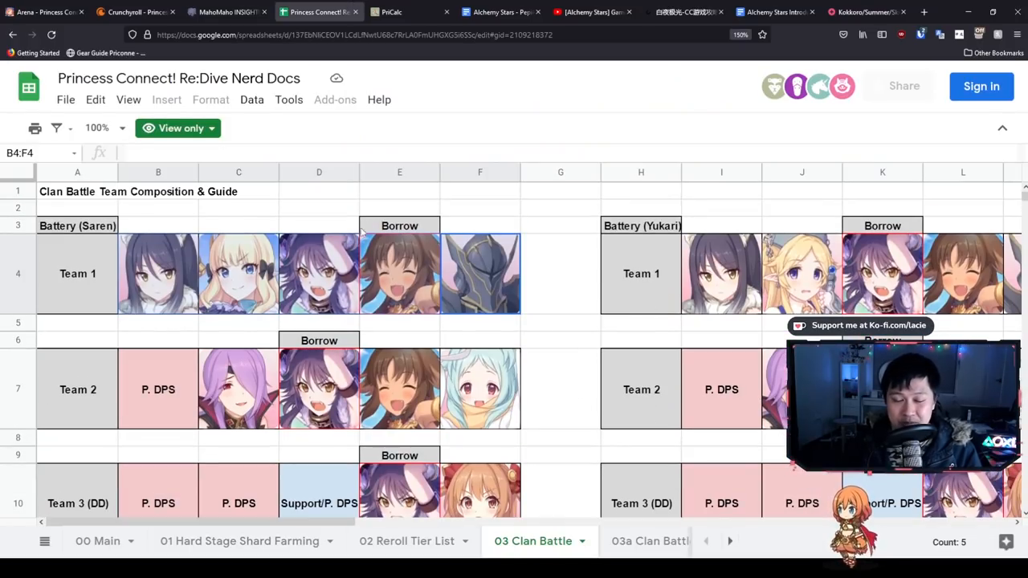
click(227, 11)
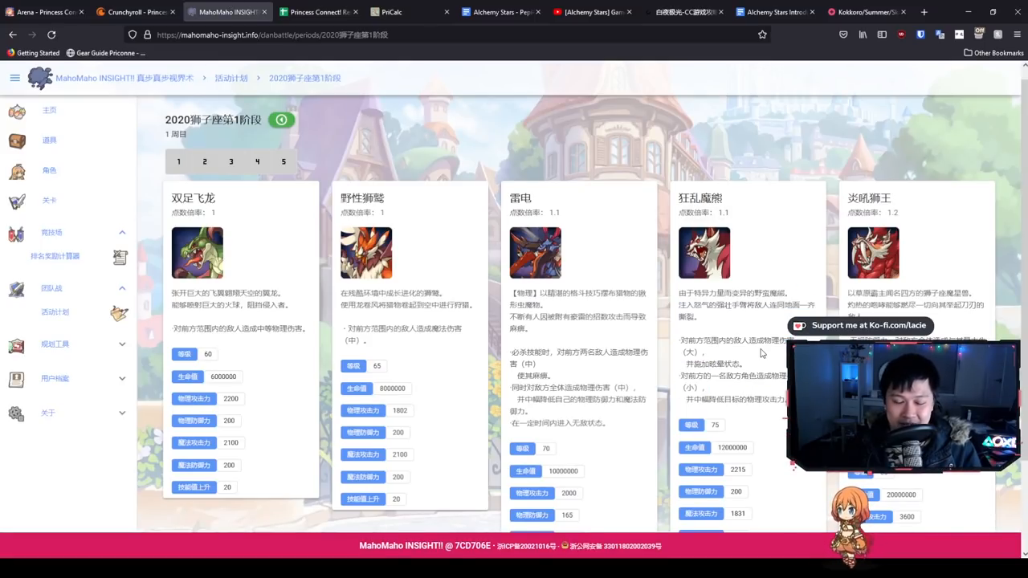
mouse_move(763, 320)
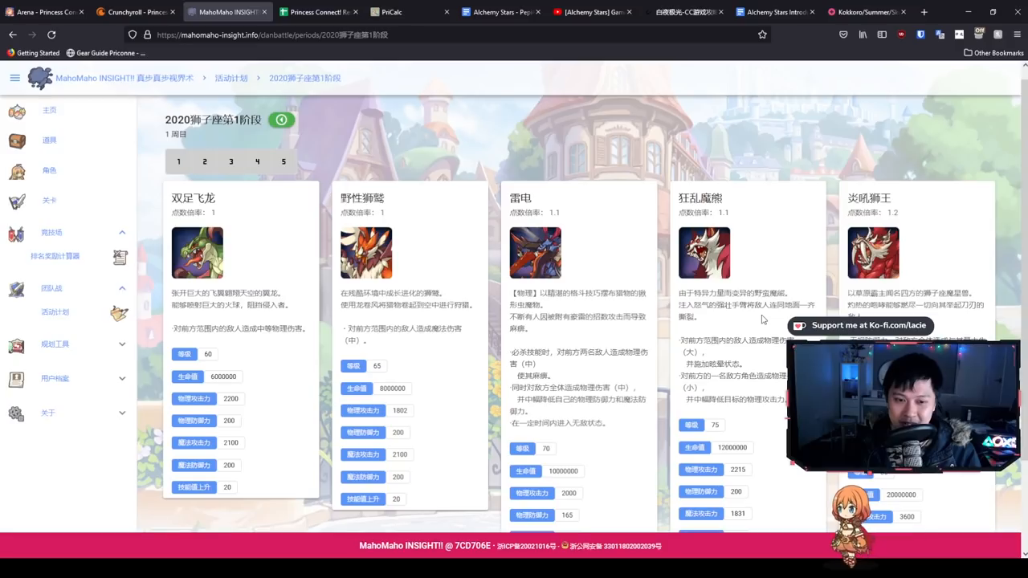
scroll(down, 3)
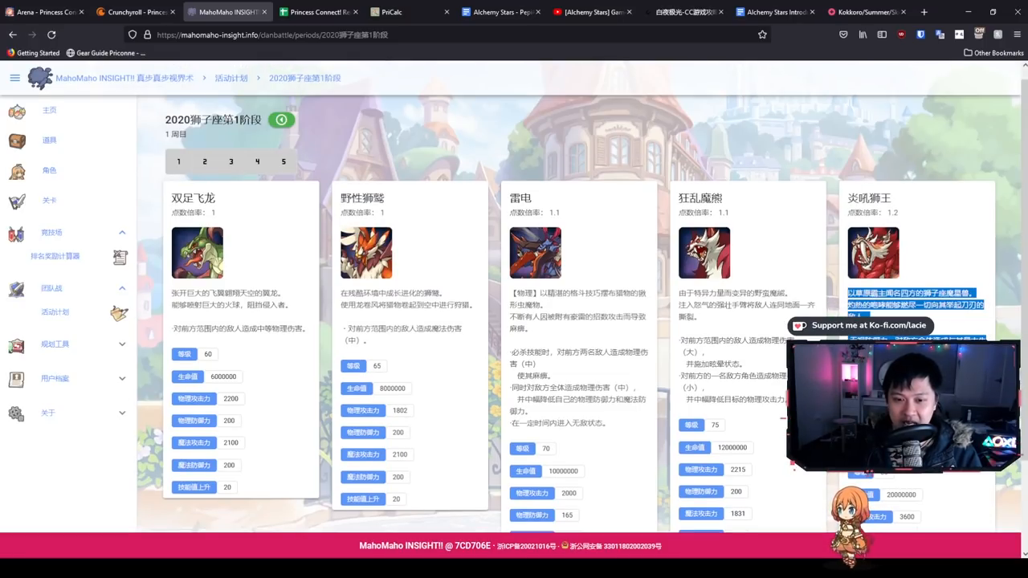
scroll(down, 3)
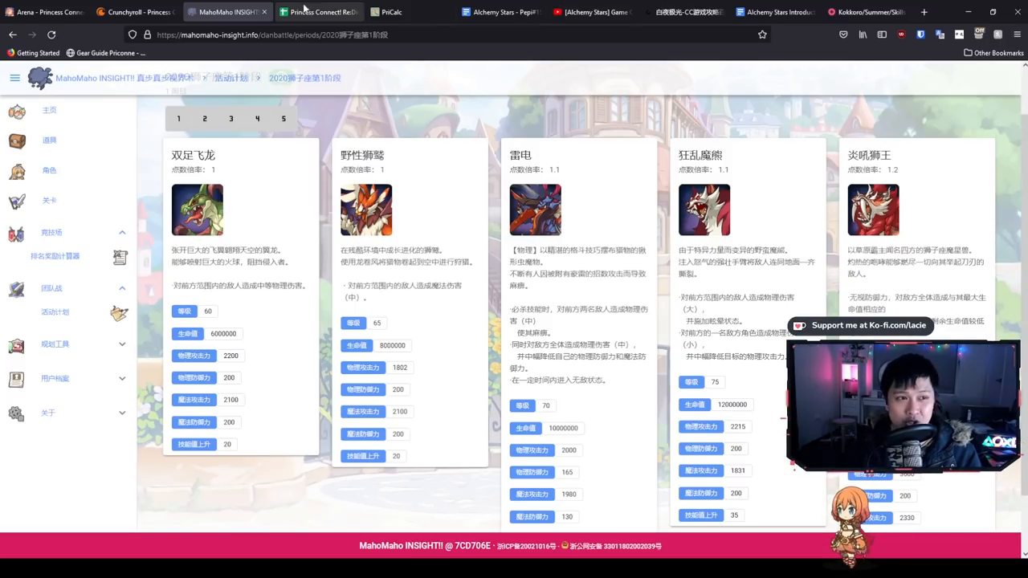
- Highlight the five Team 1 units for the Yukari battery
click(319, 12)
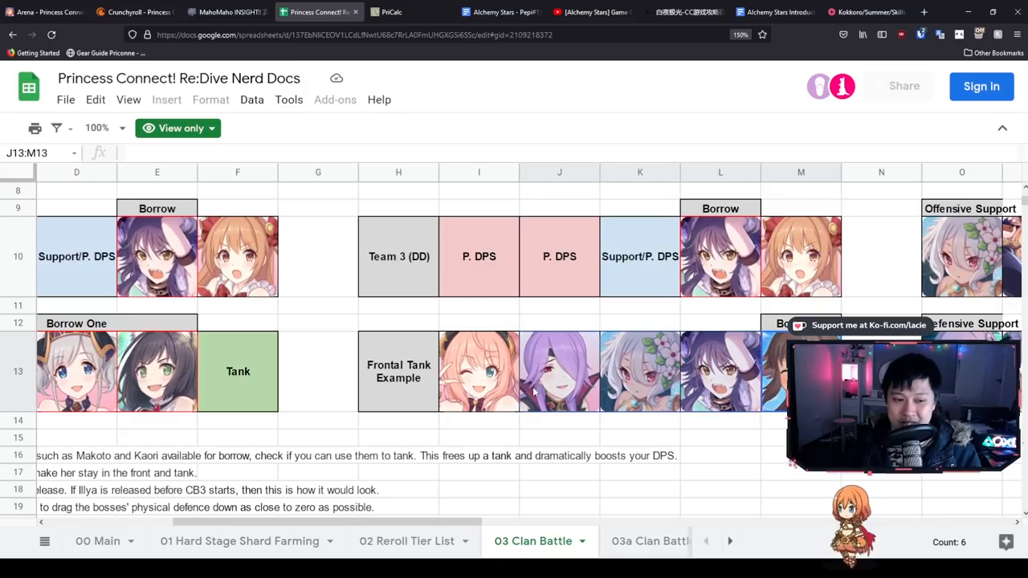
click(640, 372)
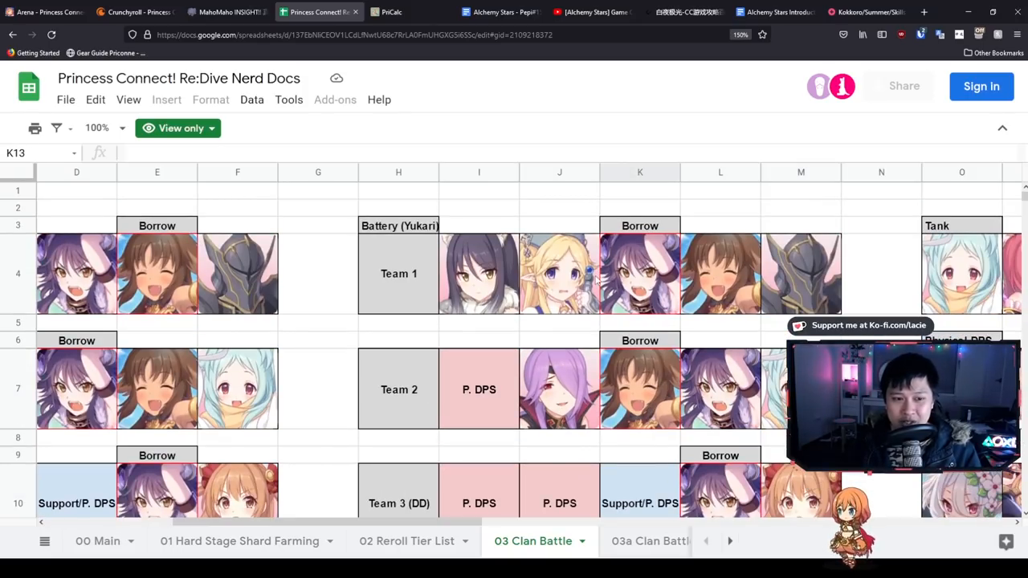
drag(479, 273, 801, 273)
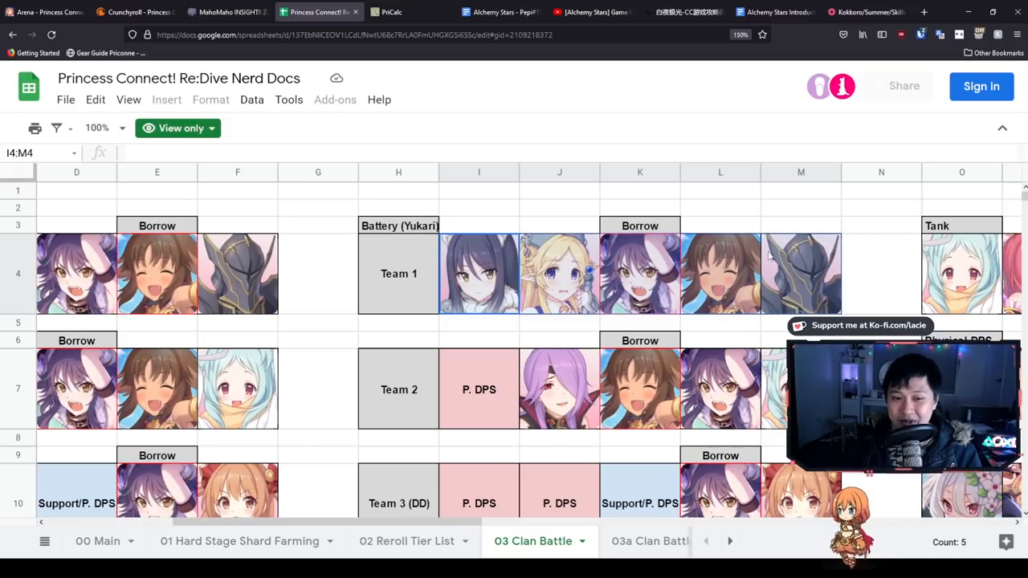
scroll(down, 3)
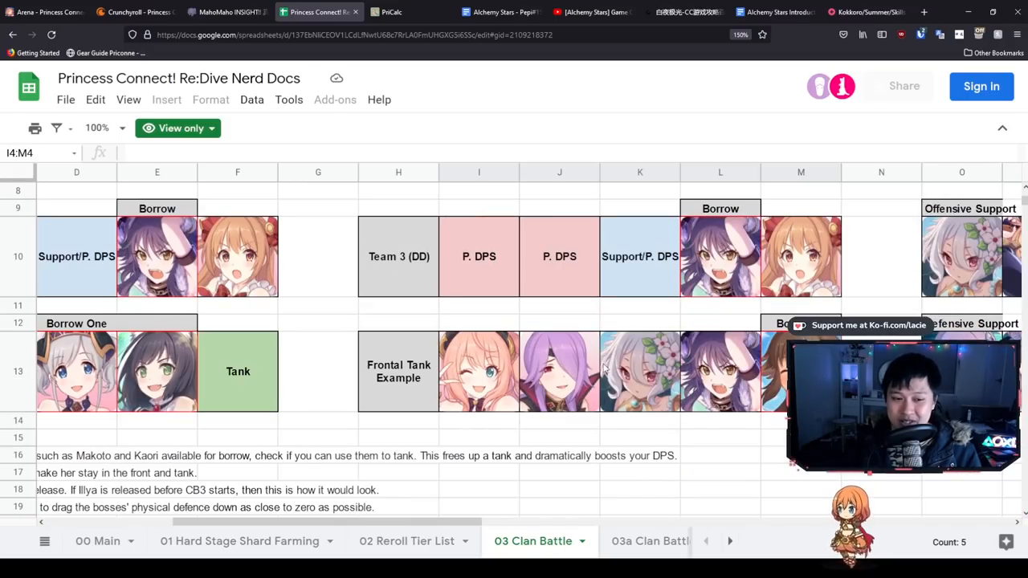
click(800, 371)
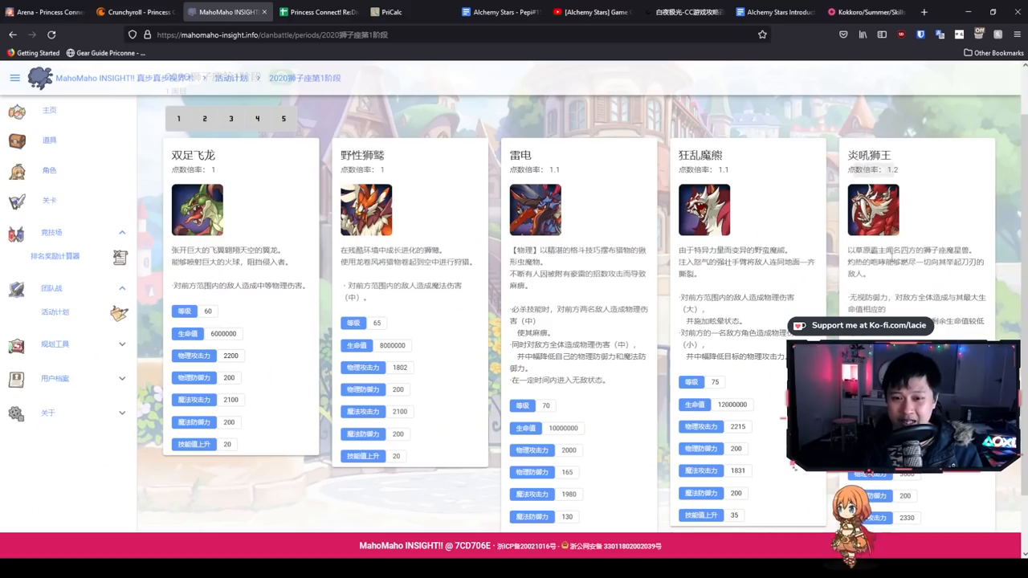
- Highlight the Team 2 Saren battery lineup, then scroll further down the MahoMaho boss stats
click(319, 11)
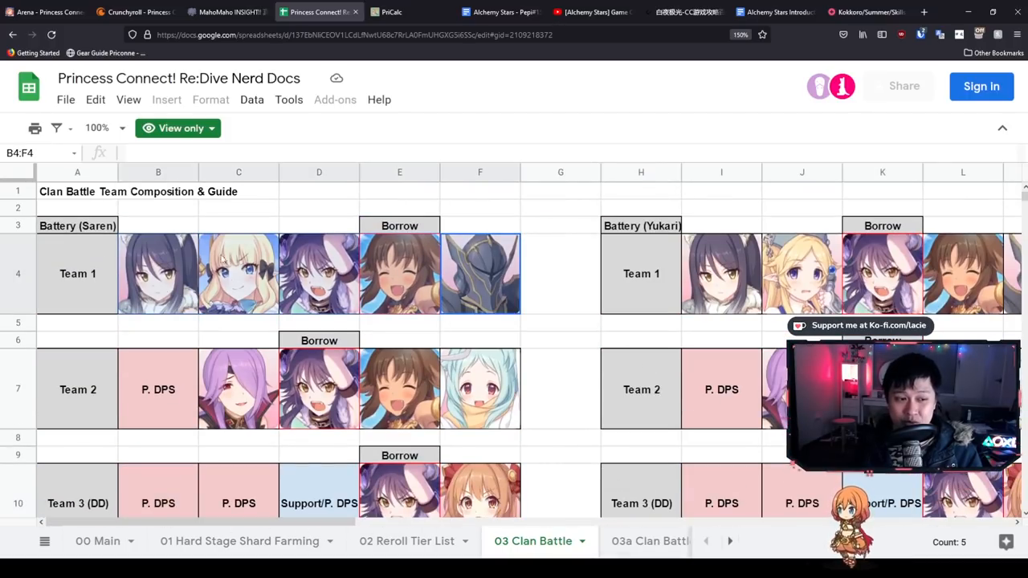
scroll(down, 3)
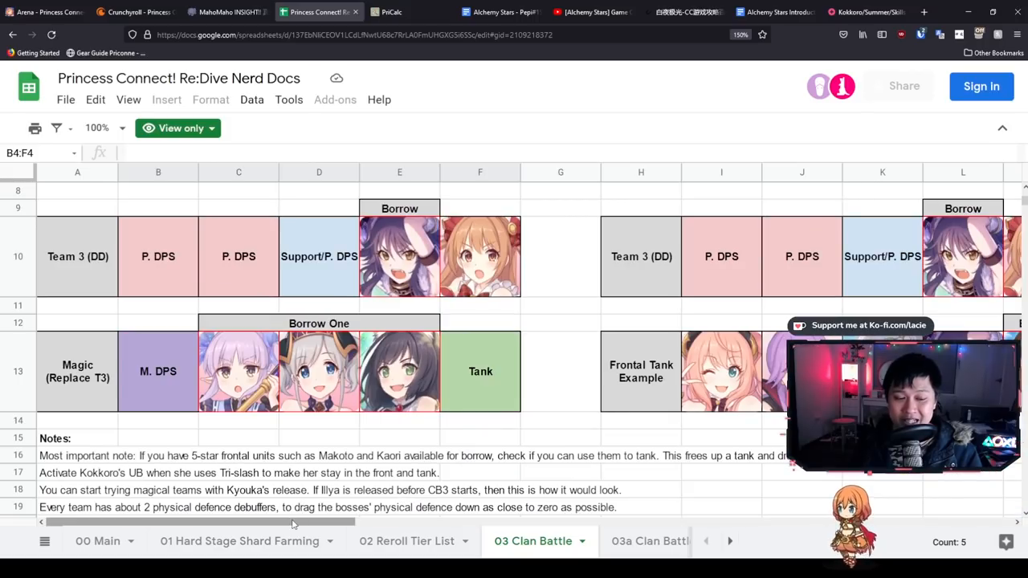
scroll(right, 3)
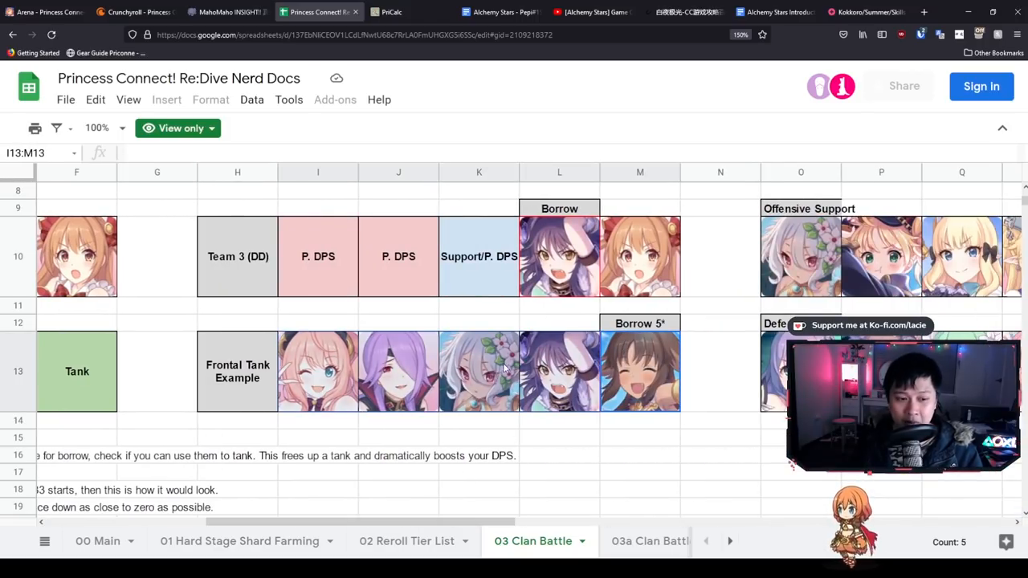
click(478, 371)
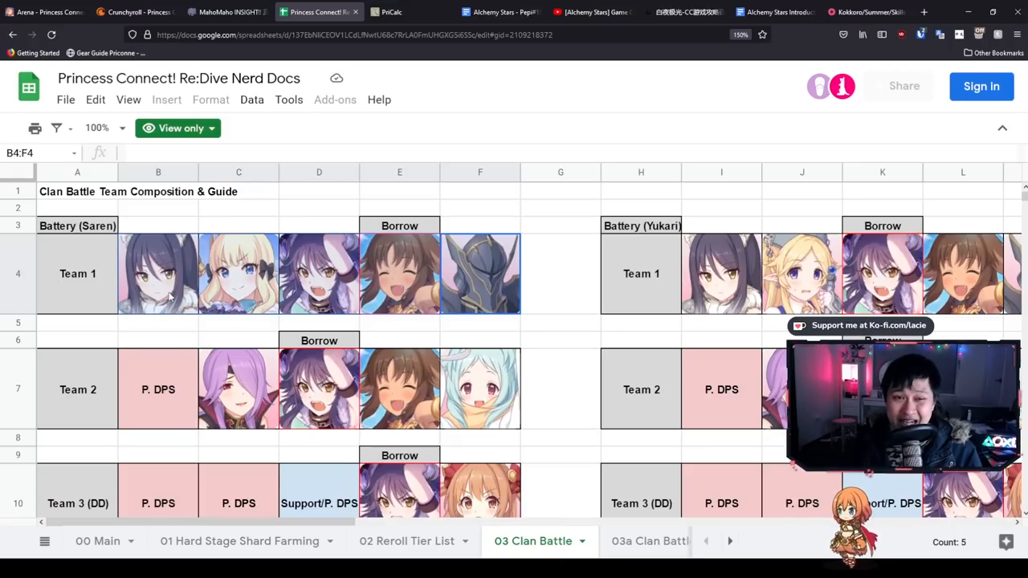
click(159, 389)
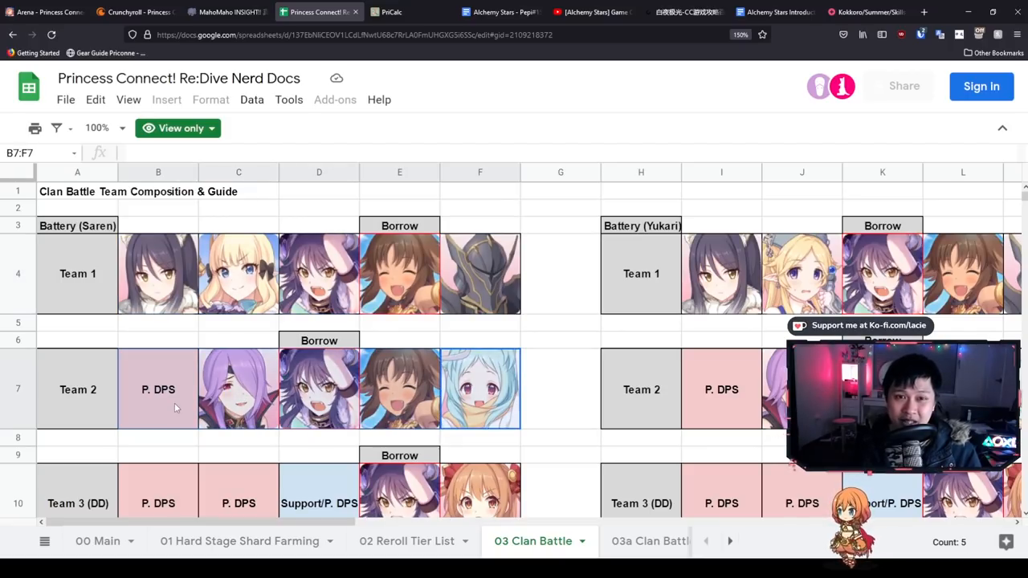
click(480, 389)
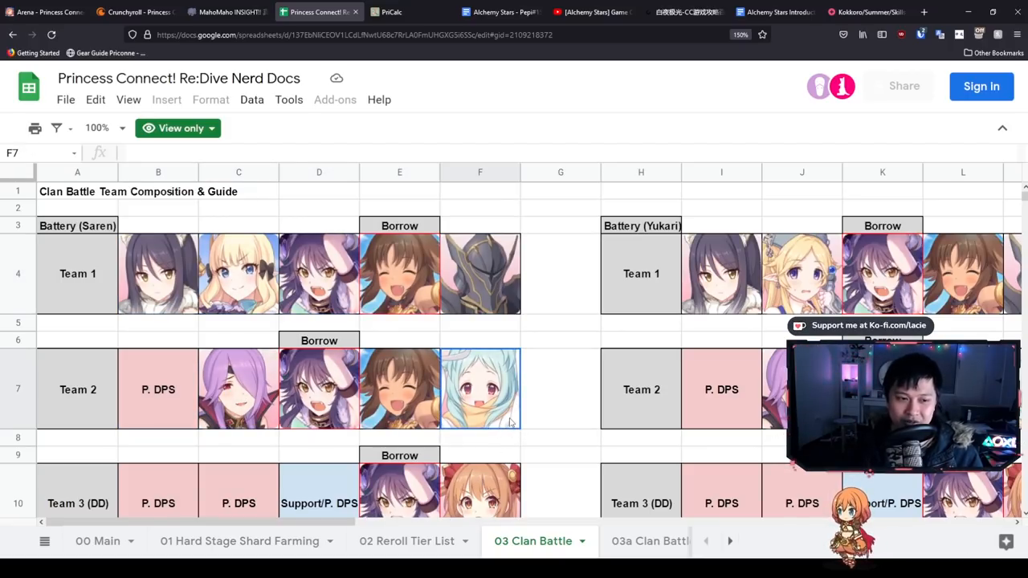
mouse_move(493, 333)
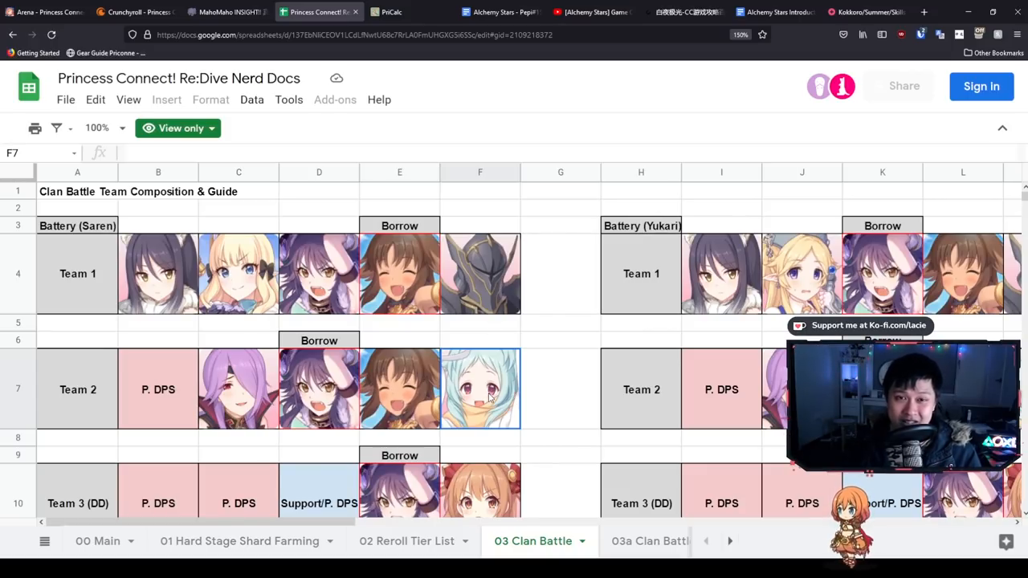
scroll(down, 3)
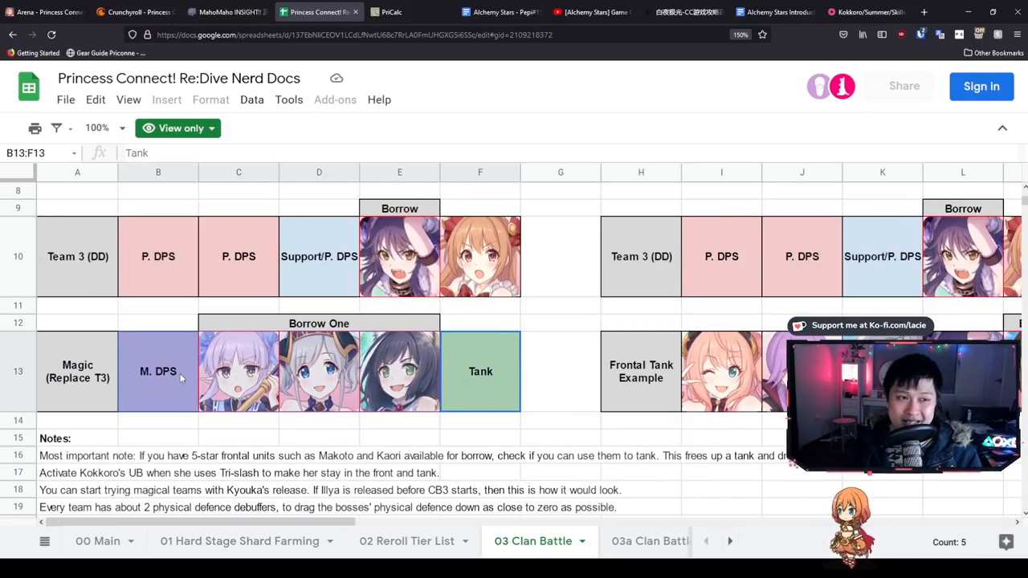
click(227, 11)
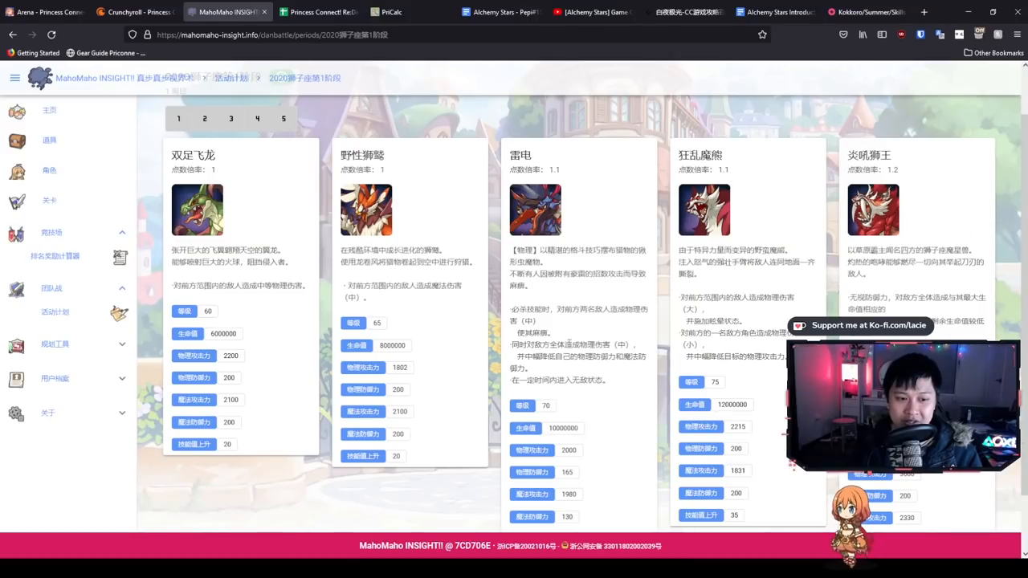
scroll(down, 3)
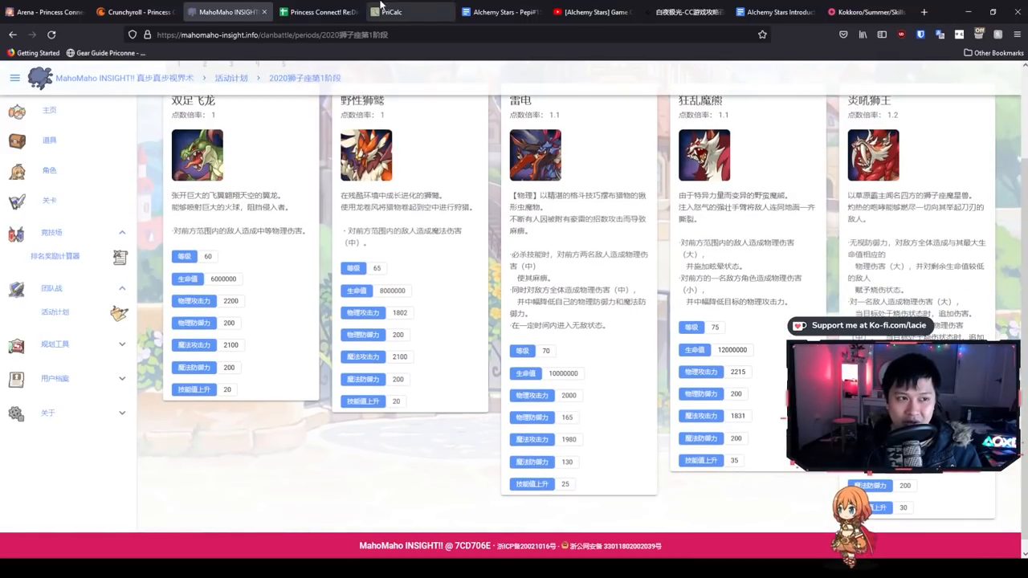
- Mark the third boss's later-lap Def/MDef values on PriCalc
click(409, 11)
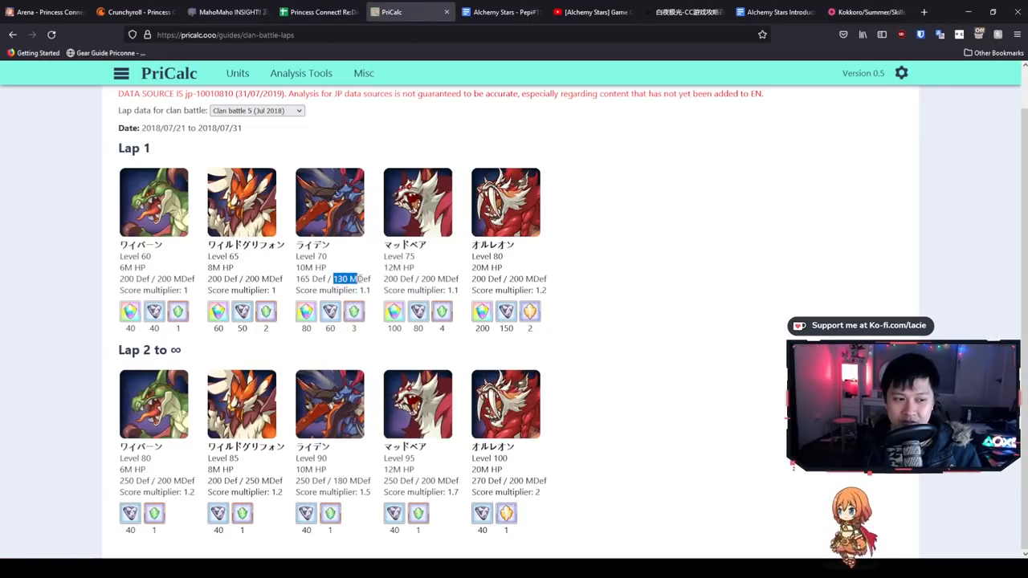
double_click(313, 492)
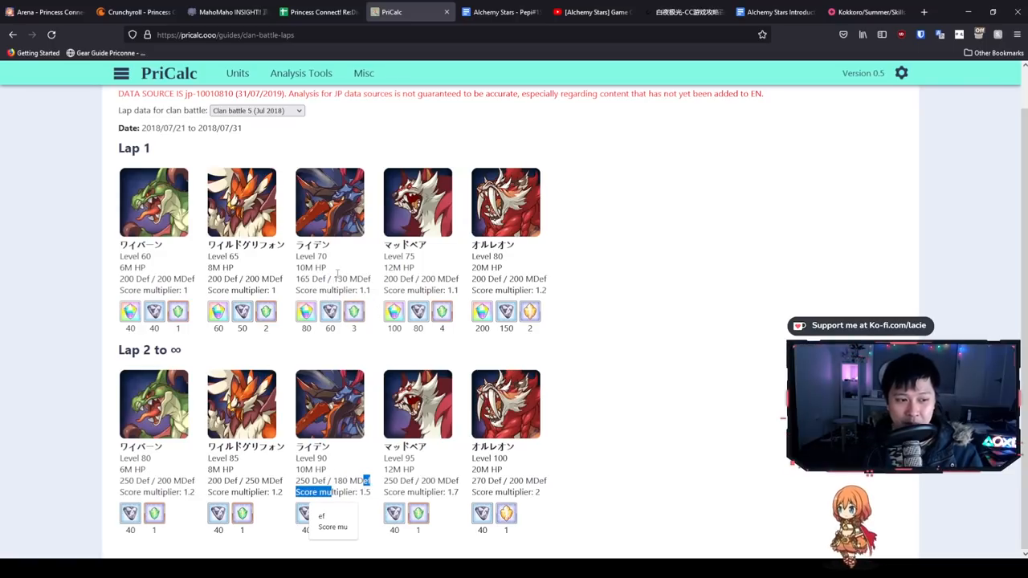
mouse_move(344, 462)
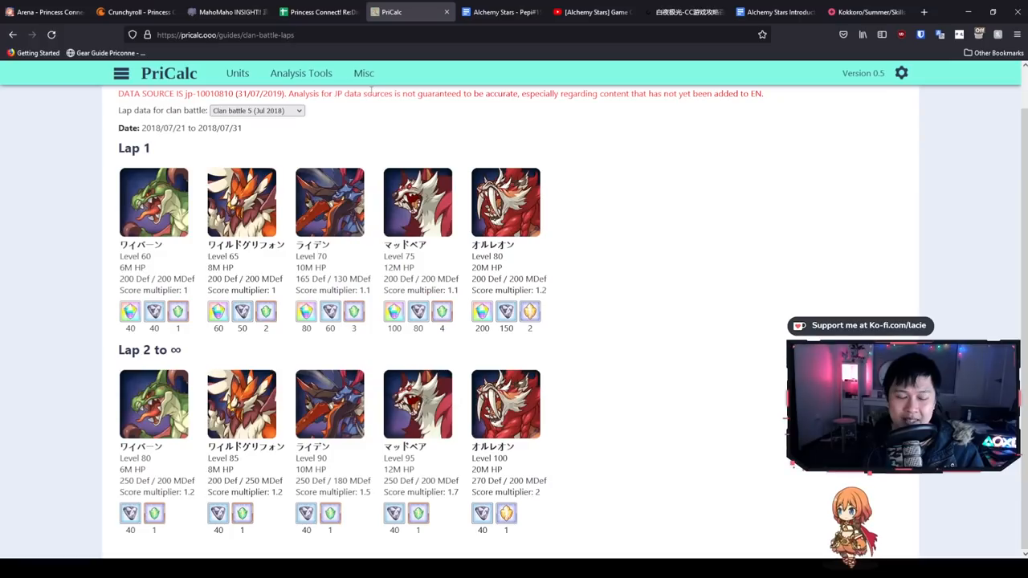
click(317, 12)
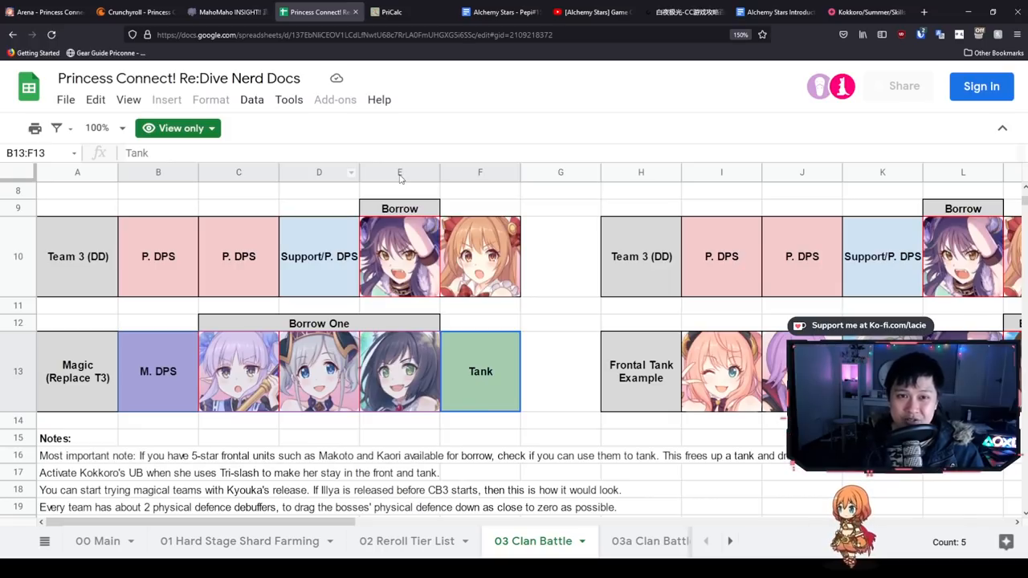
- Select a borrowed unit and the Tank slot in the Magic (Replace T3) row
click(399, 371)
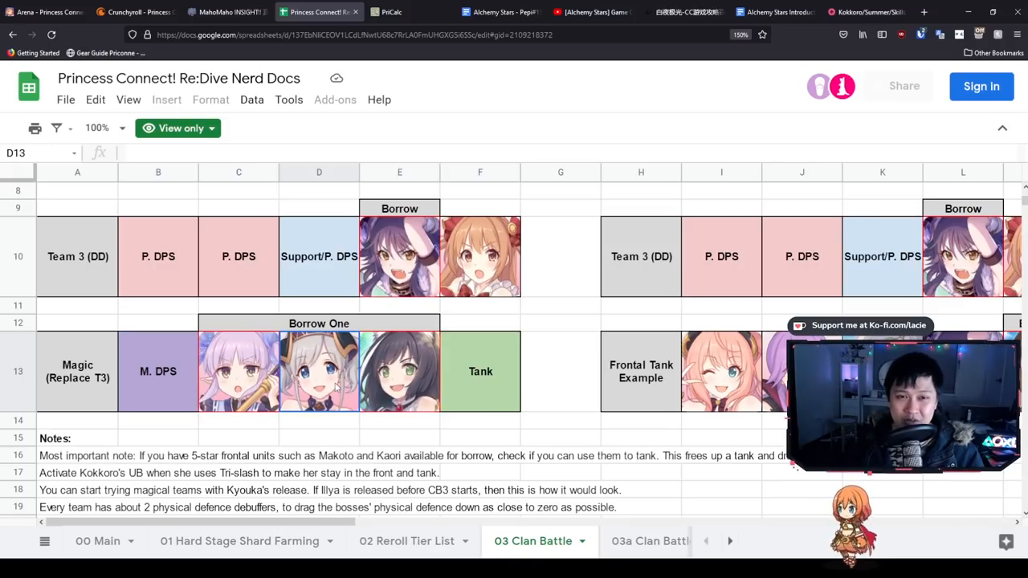
click(479, 371)
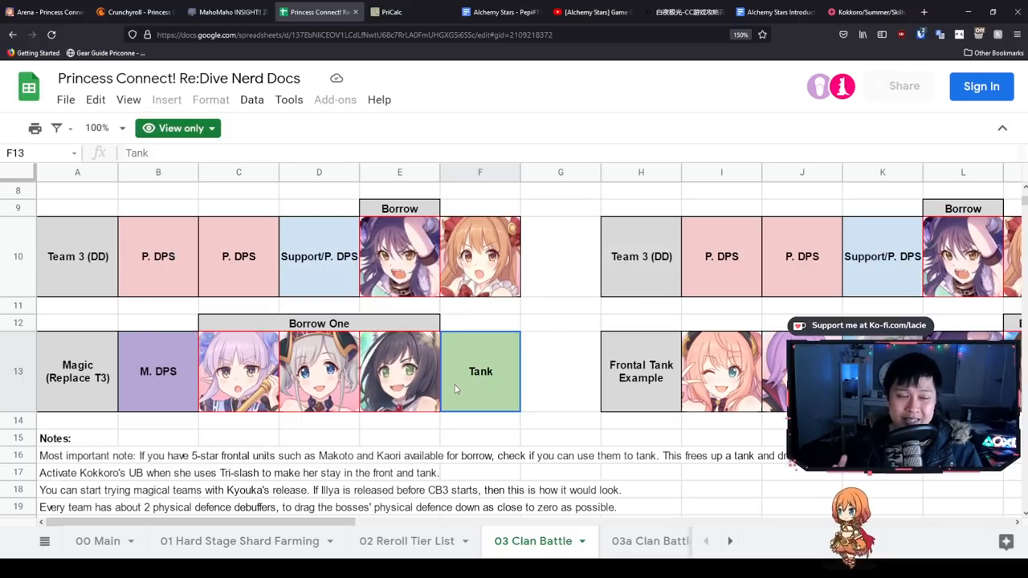
mouse_move(451, 382)
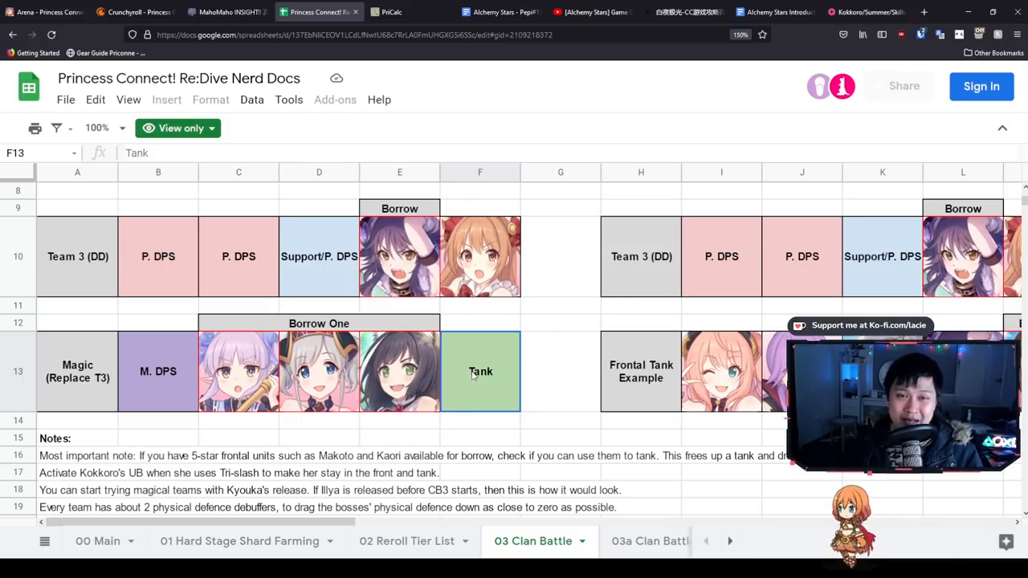
click(390, 11)
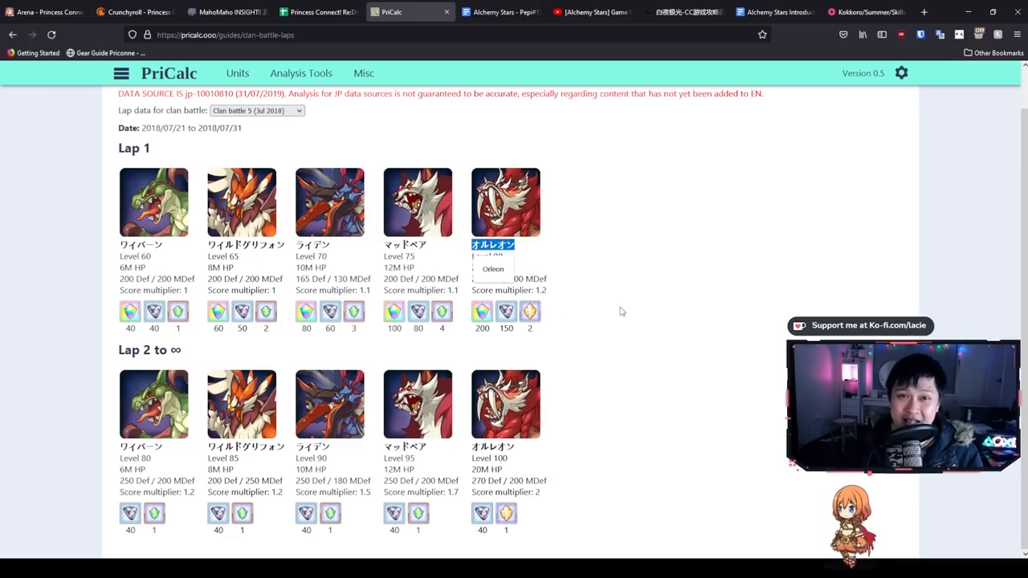
mouse_move(663, 303)
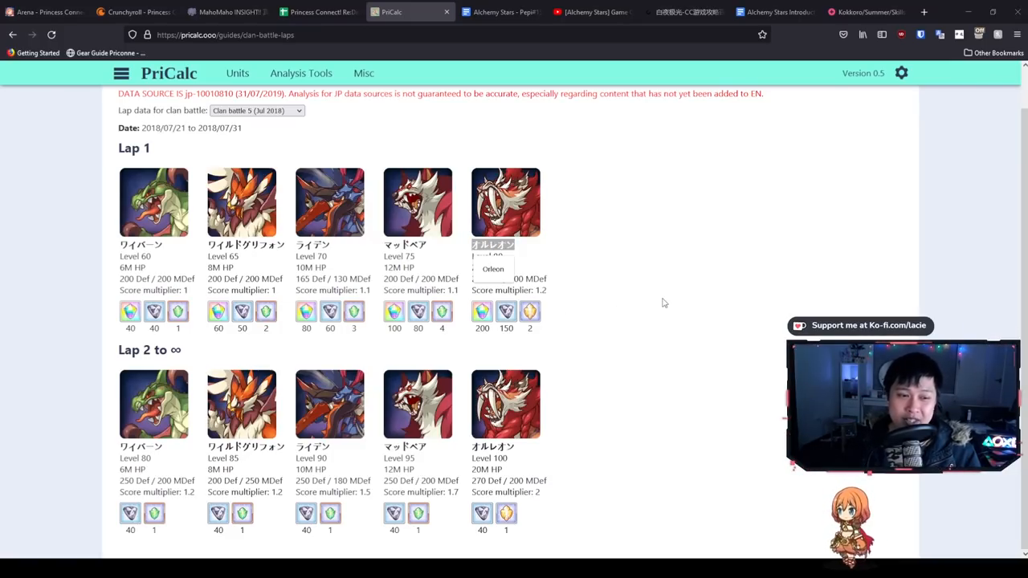